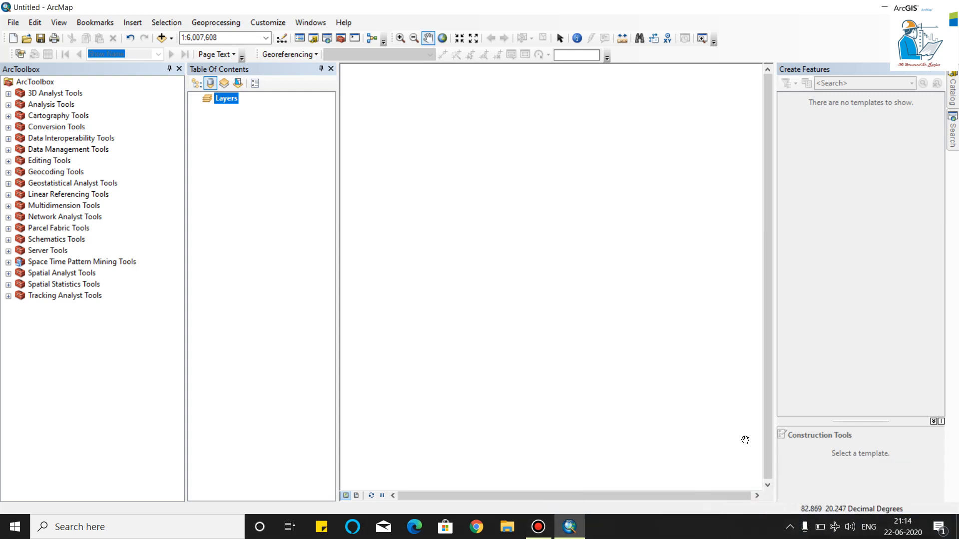
{"action": "mouse_move", "coordinate": [745, 440]}
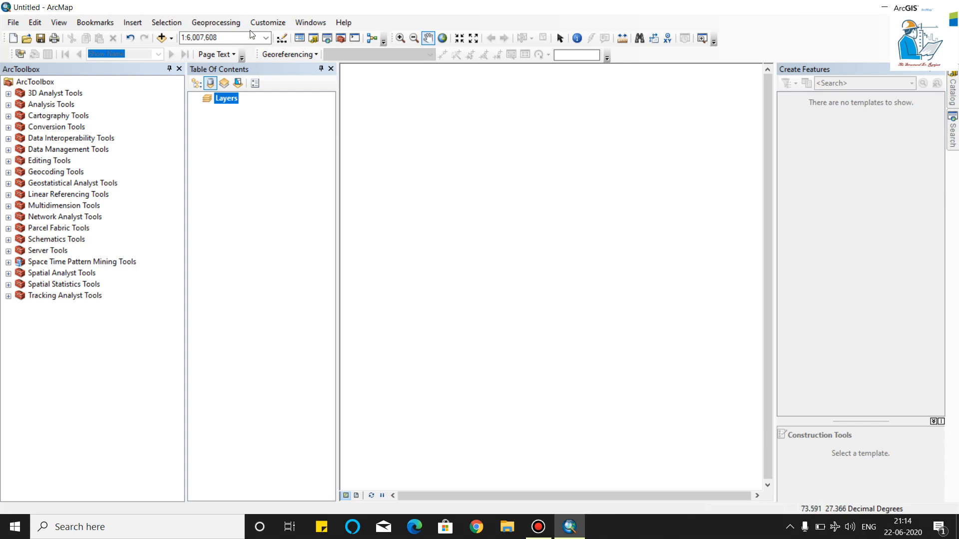
- Add the mp_district.shp shapefile so its district polygons draw on the map
{"action": "left_click", "coordinate": [216, 22]}
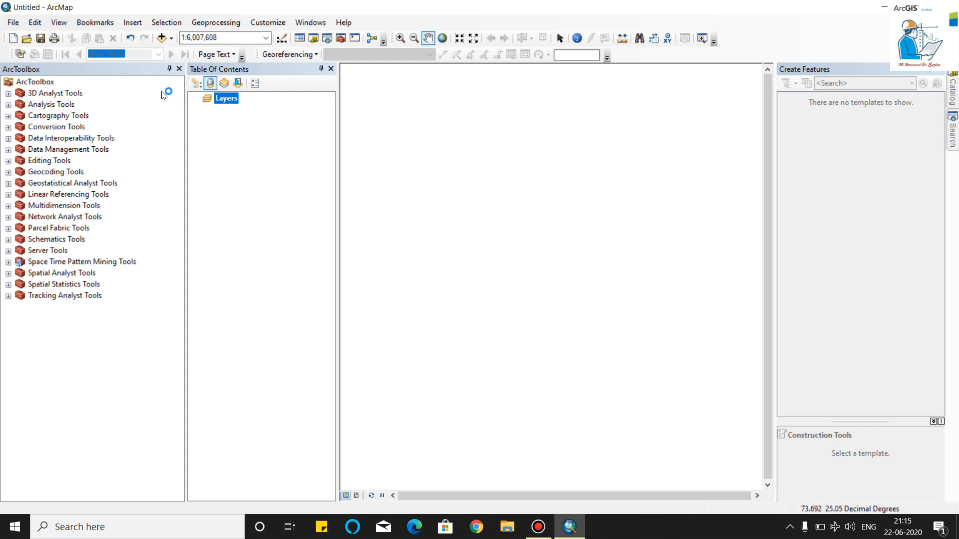
{"action": "left_click", "coordinate": [160, 38]}
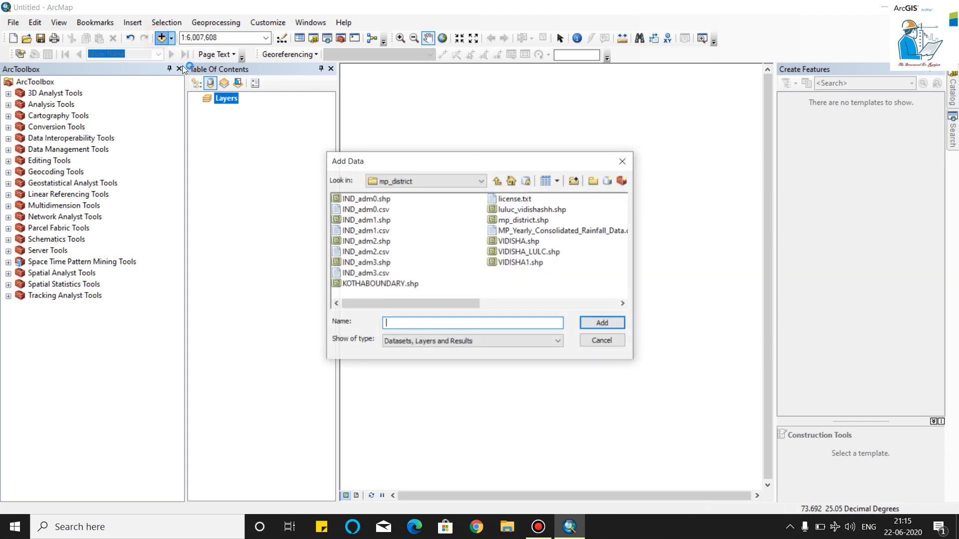
{"action": "left_click", "coordinate": [523, 220]}
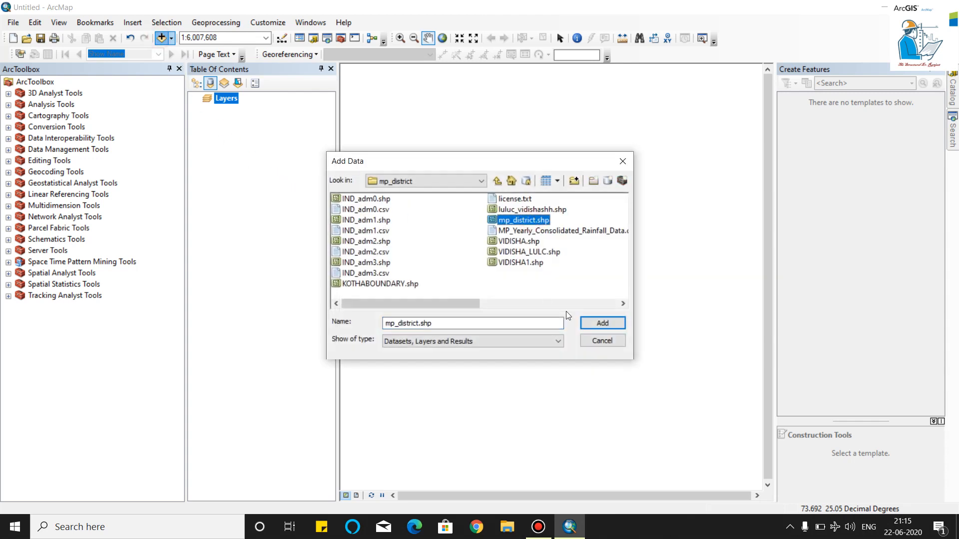
{"action": "left_click", "coordinate": [601, 323]}
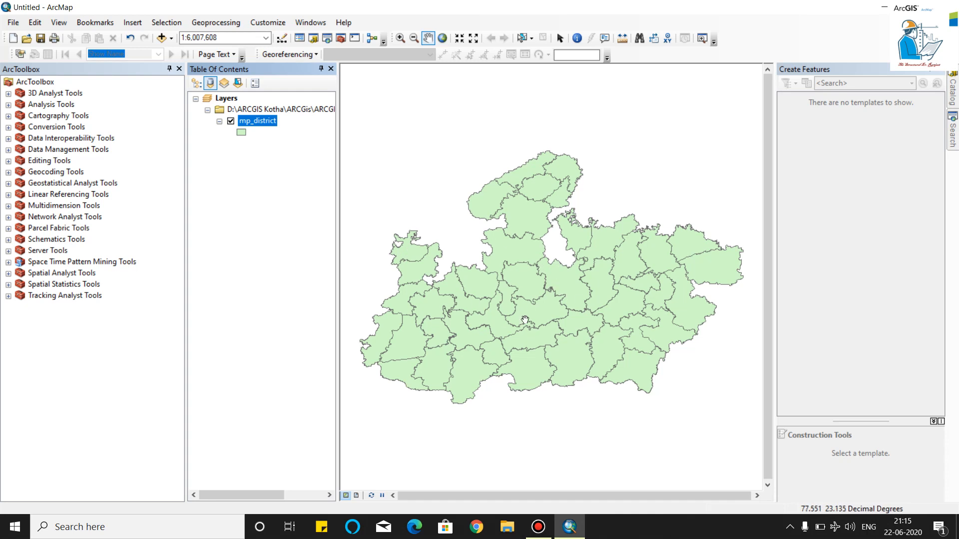
- Show the mp_district attribute table listing the 45 districts
{"action": "right_click", "coordinate": [258, 121]}
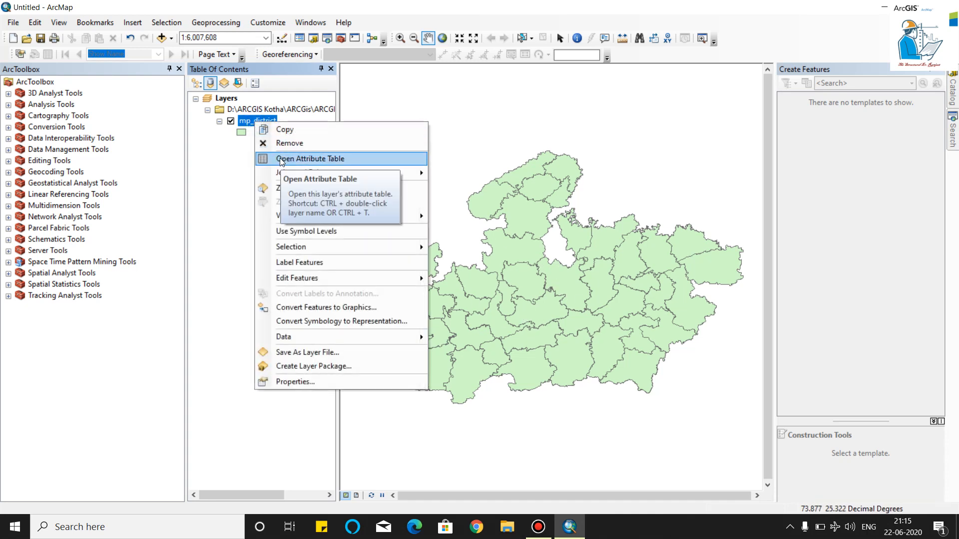
{"action": "left_click", "coordinate": [311, 159]}
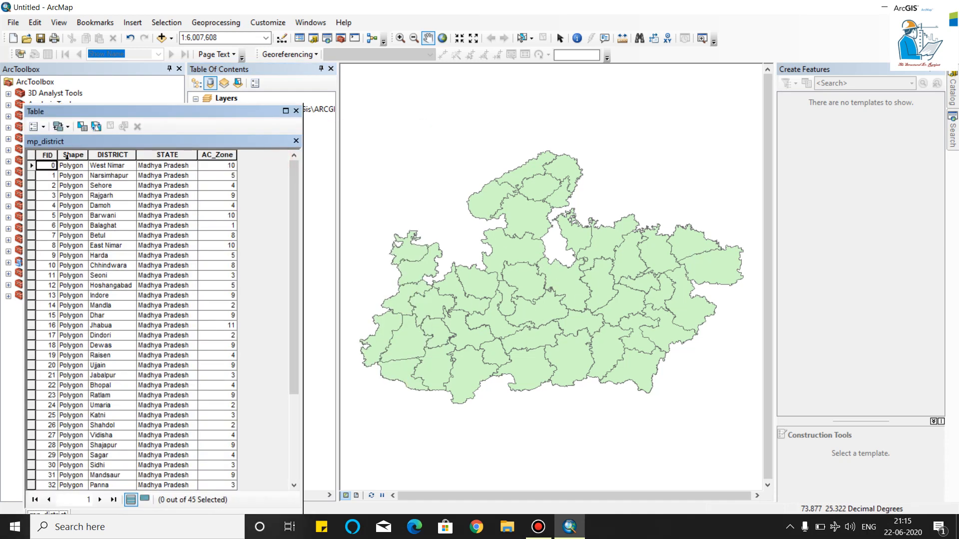
{"action": "left_click", "coordinate": [165, 154]}
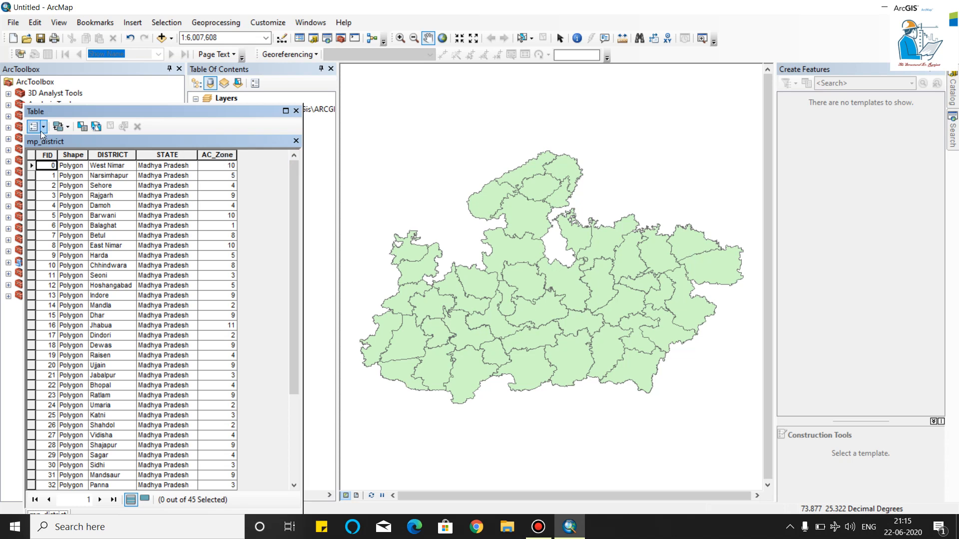
- Add a new Double field named AREA_SQKM to the mp_district table
{"action": "left_click", "coordinate": [35, 126]}
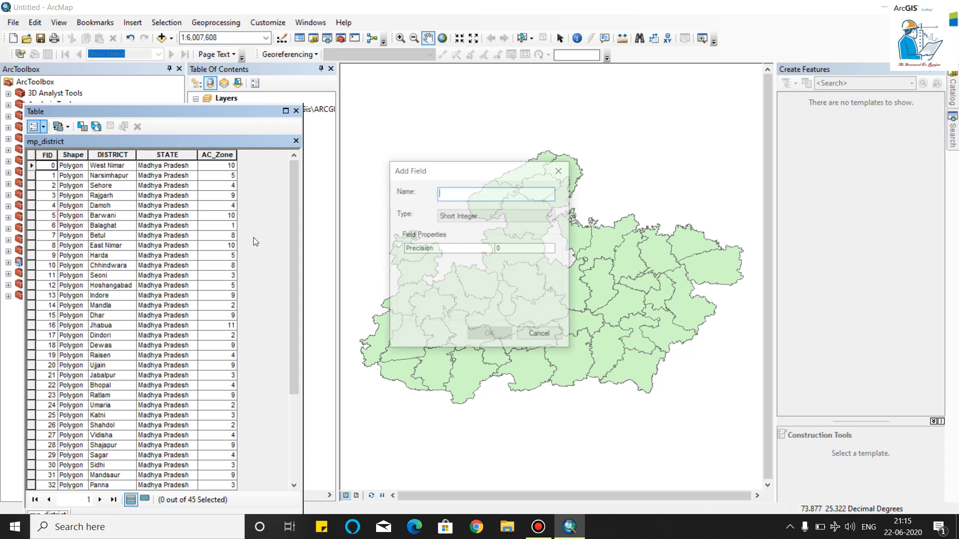
{"action": "type", "text": "AREA"}
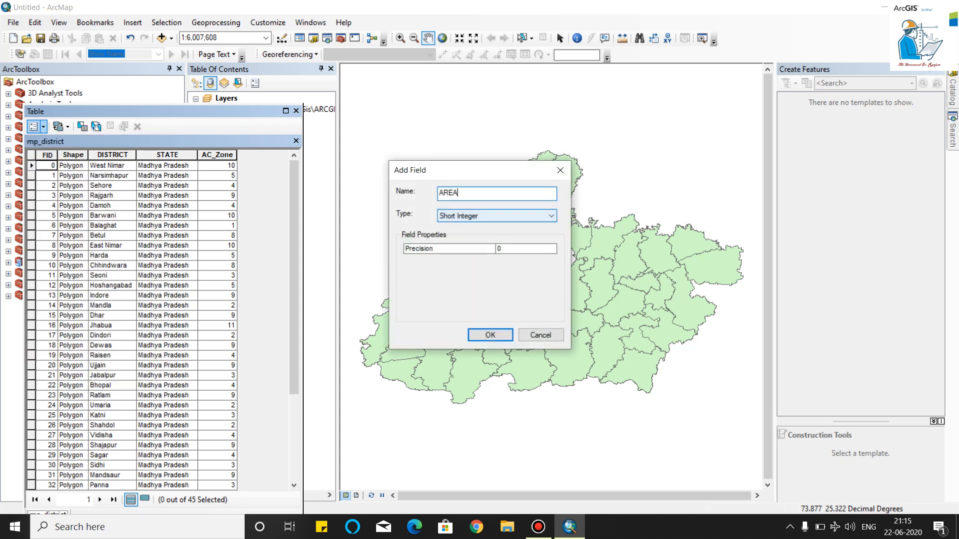
{"action": "type", "text": "_SK"}
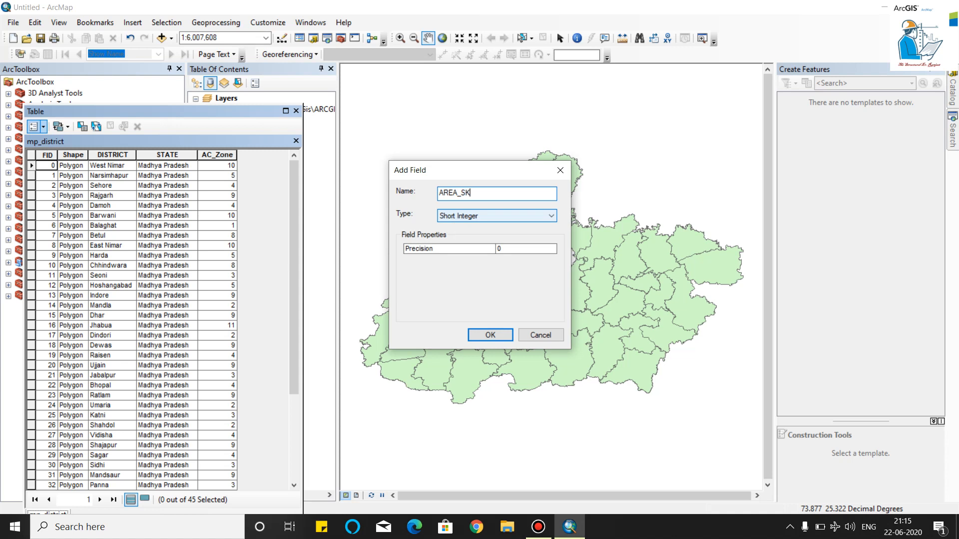
{"action": "type", "text": "K"}
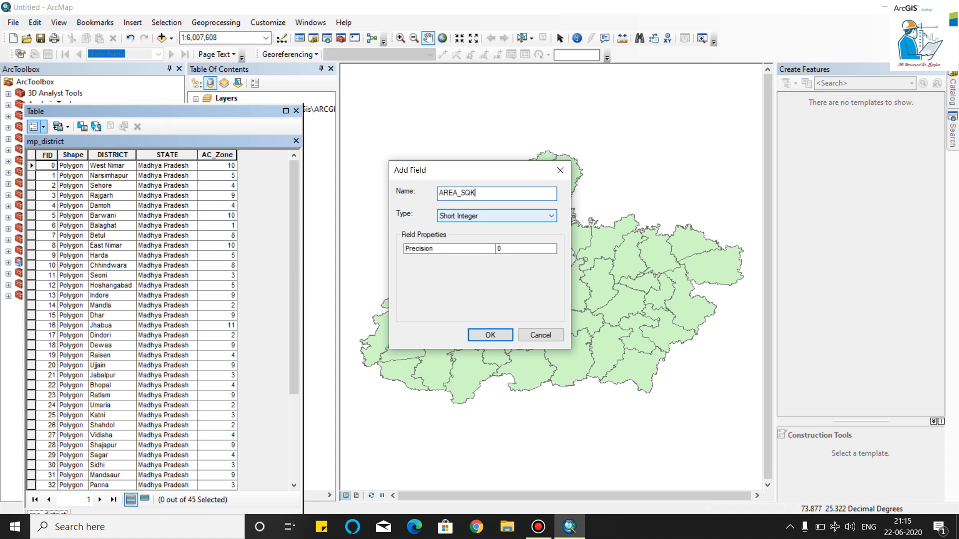
{"action": "left_click", "coordinate": [550, 216]}
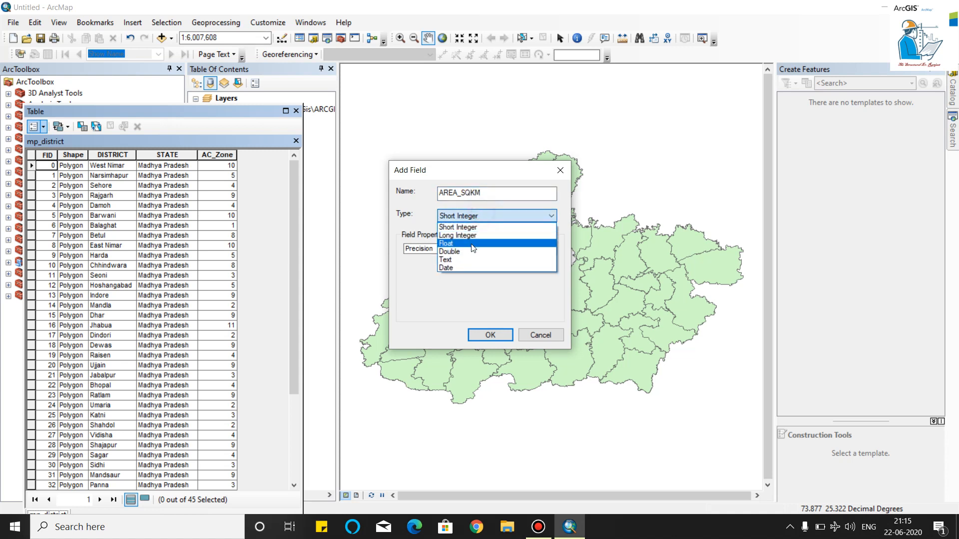
{"action": "left_click", "coordinate": [451, 252]}
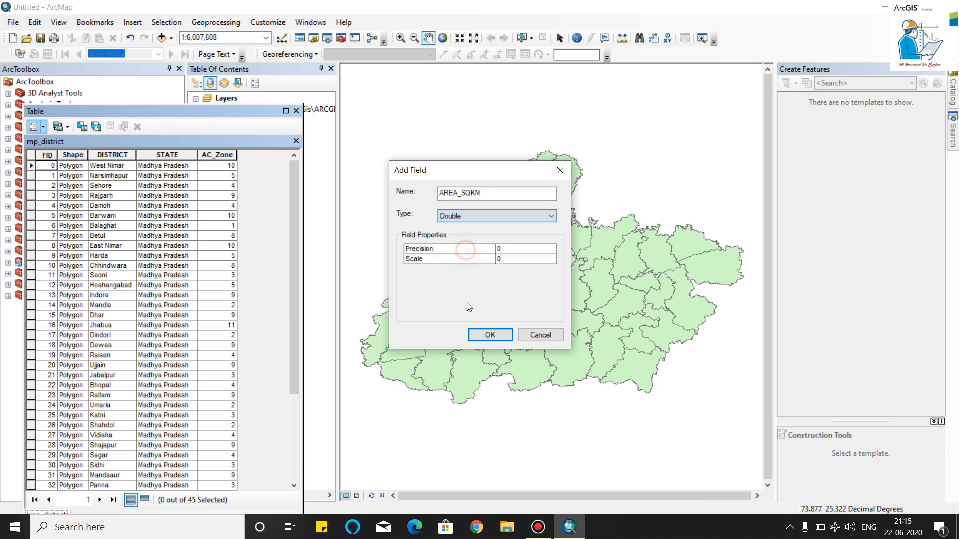
{"action": "left_click", "coordinate": [43, 127]}
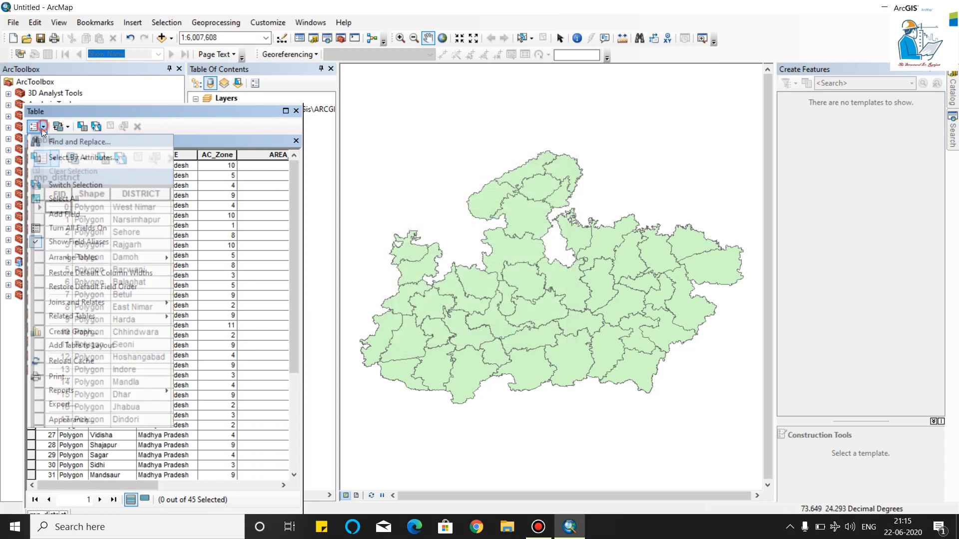
- Add a second Double field named PERIMETER to the table
{"action": "left_click", "coordinate": [63, 214]}
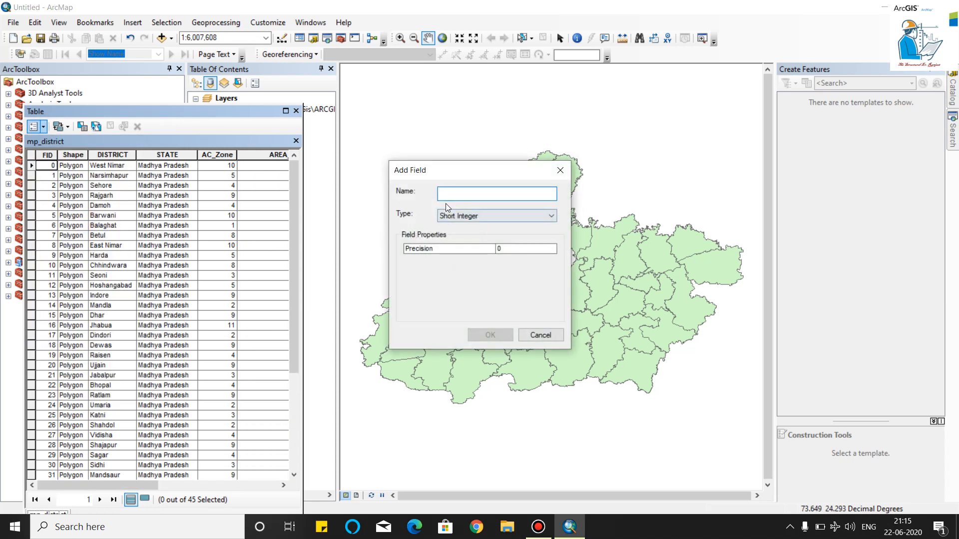
{"action": "type", "text": "PERIM"}
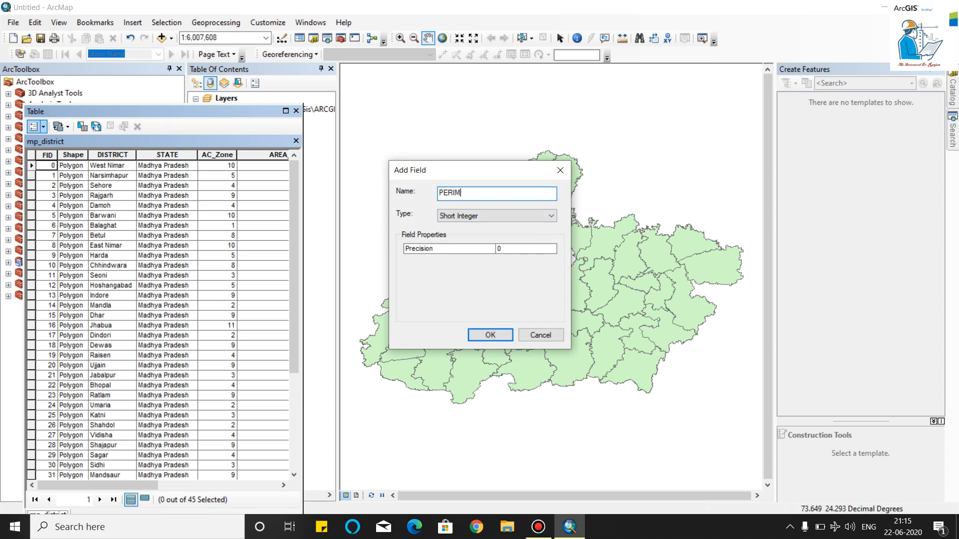
{"action": "type", "text": "ETER"}
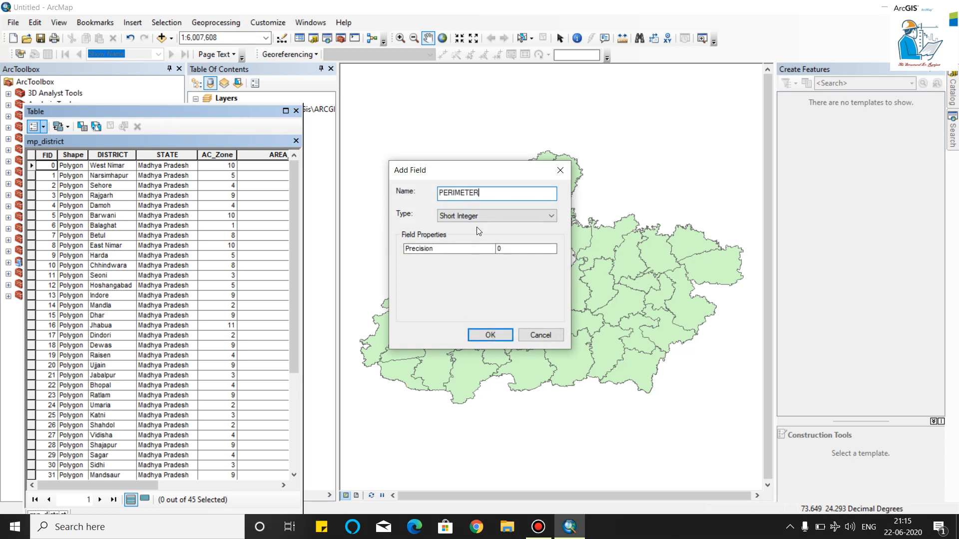
{"action": "left_click", "coordinate": [495, 215]}
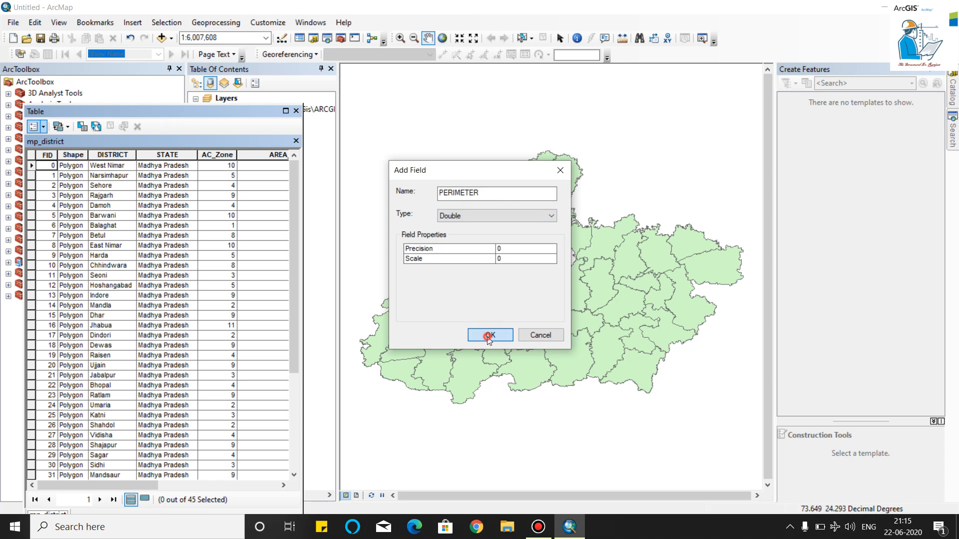
{"action": "left_click", "coordinate": [489, 336]}
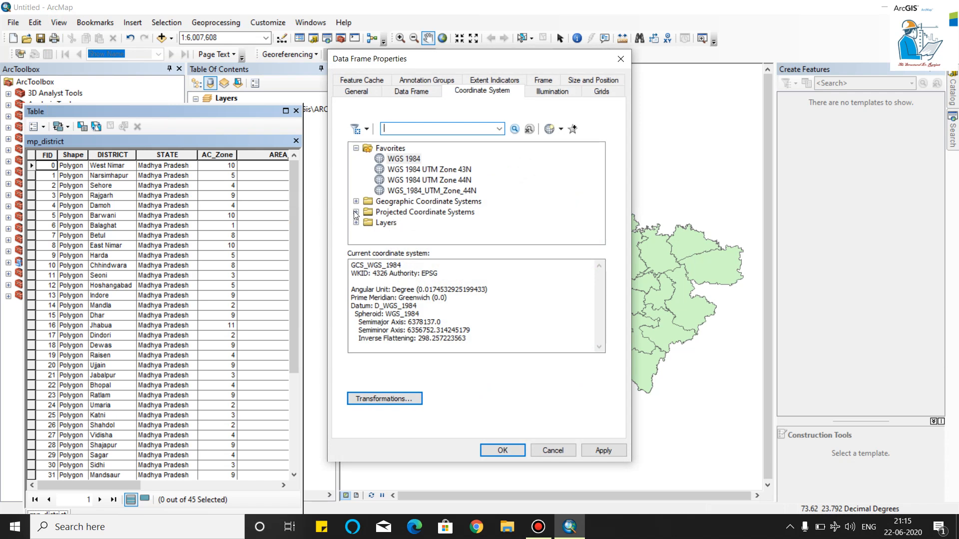
- Choose WGS 1984 World Mercator under Projected Coordinate Systems > World for the data frame
{"action": "left_click", "coordinate": [356, 212]}
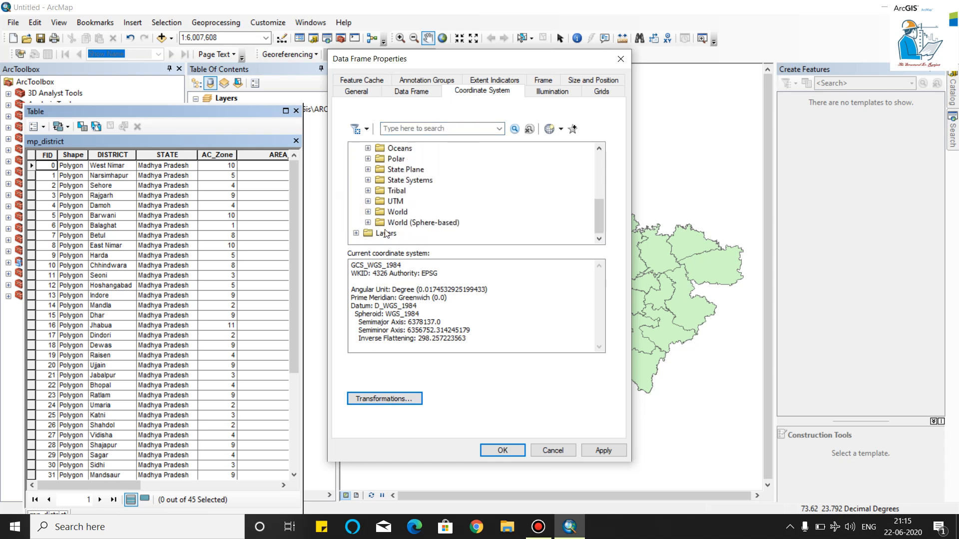
{"action": "left_click", "coordinate": [368, 200]}
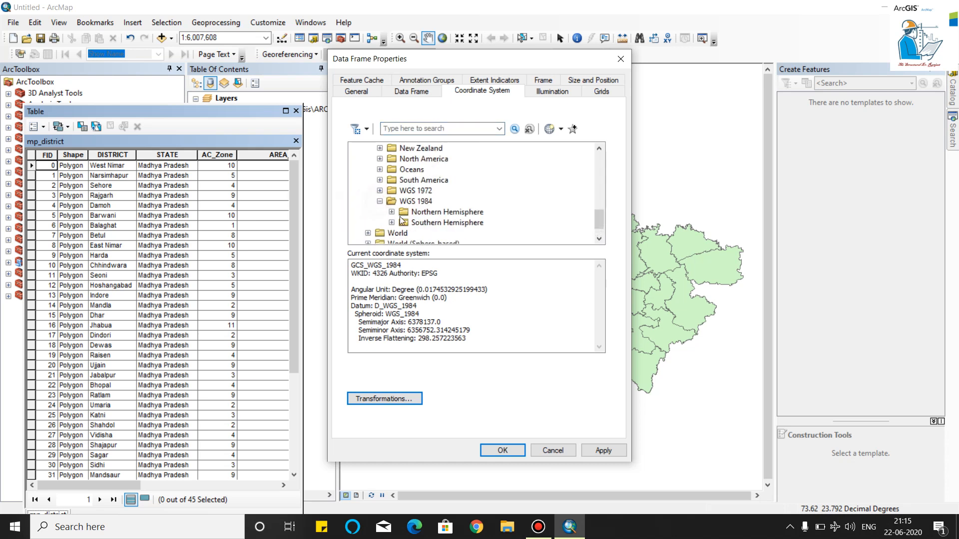
{"action": "scroll", "scroll_direction": "down", "scroll_amount": 3}
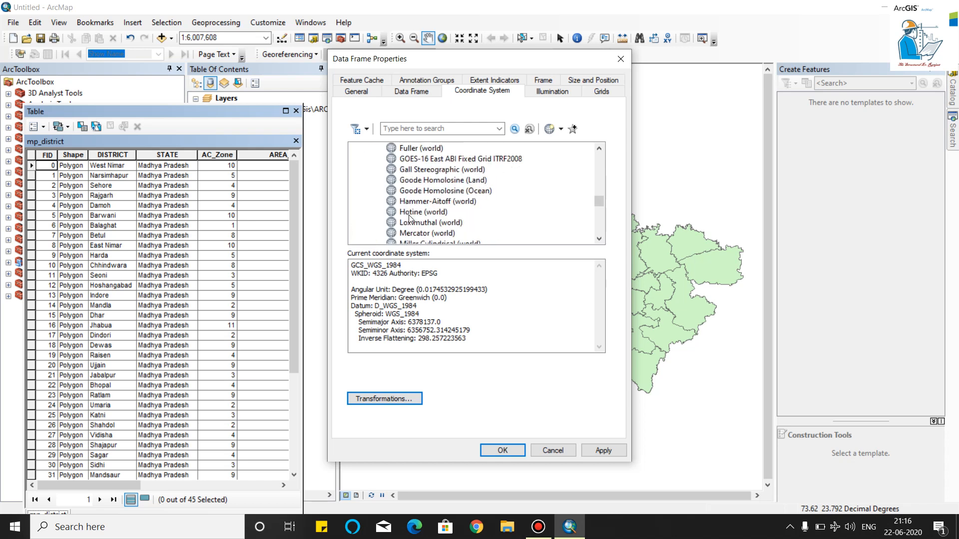
{"action": "scroll", "scroll_direction": "down", "scroll_amount": 3}
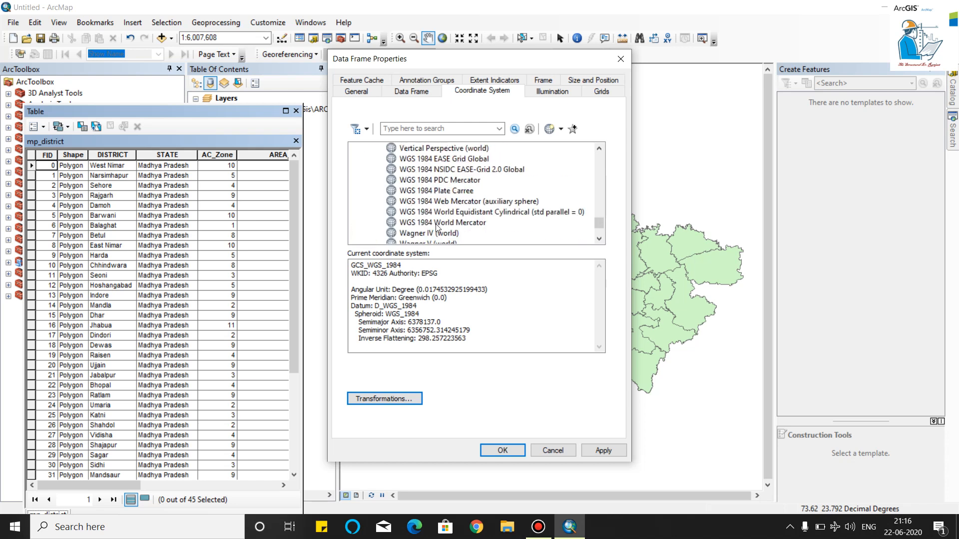
{"action": "left_click", "coordinate": [442, 222]}
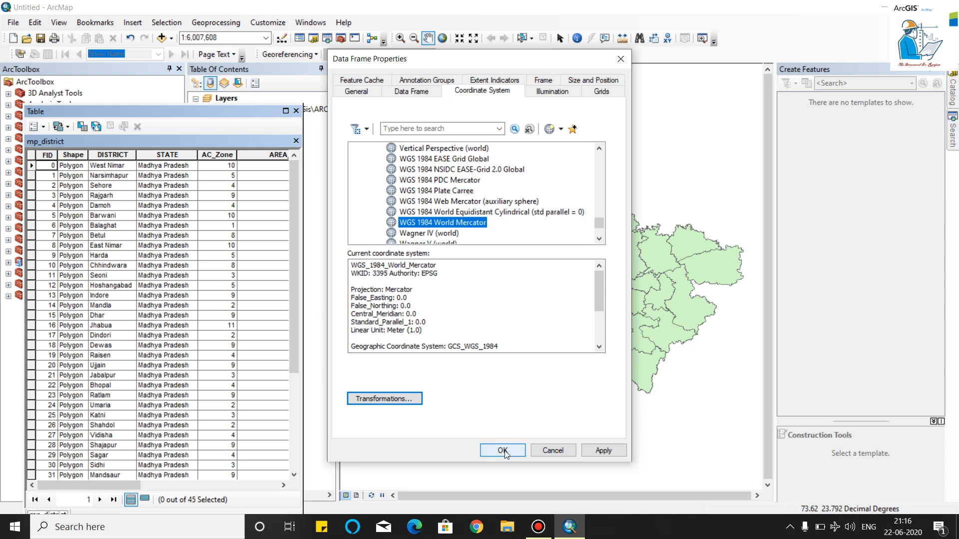
{"action": "mouse_move", "coordinate": [603, 451]}
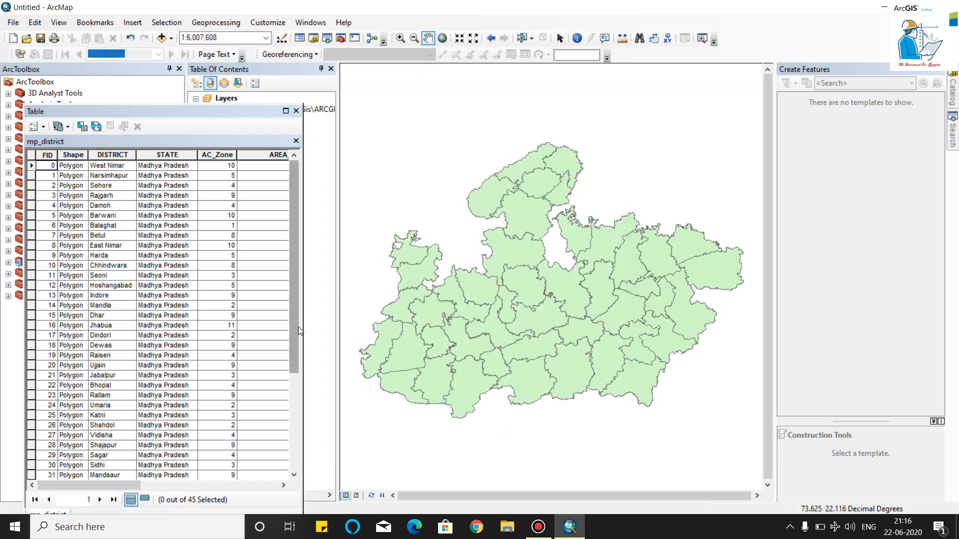
- Calculate Geometry on AREA_SQKM as Area in square kilometres
{"action": "left_click", "coordinate": [279, 155]}
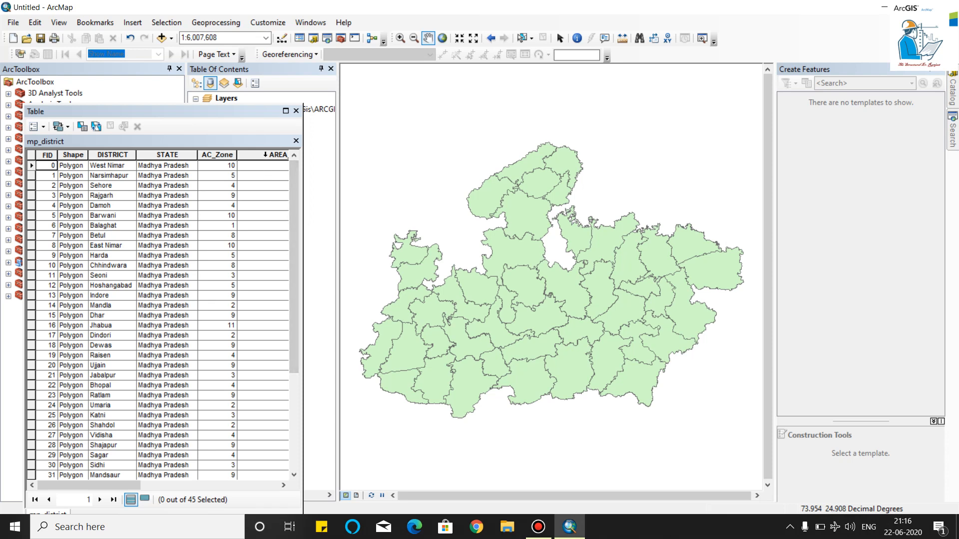
{"action": "right_click", "coordinate": [275, 155]}
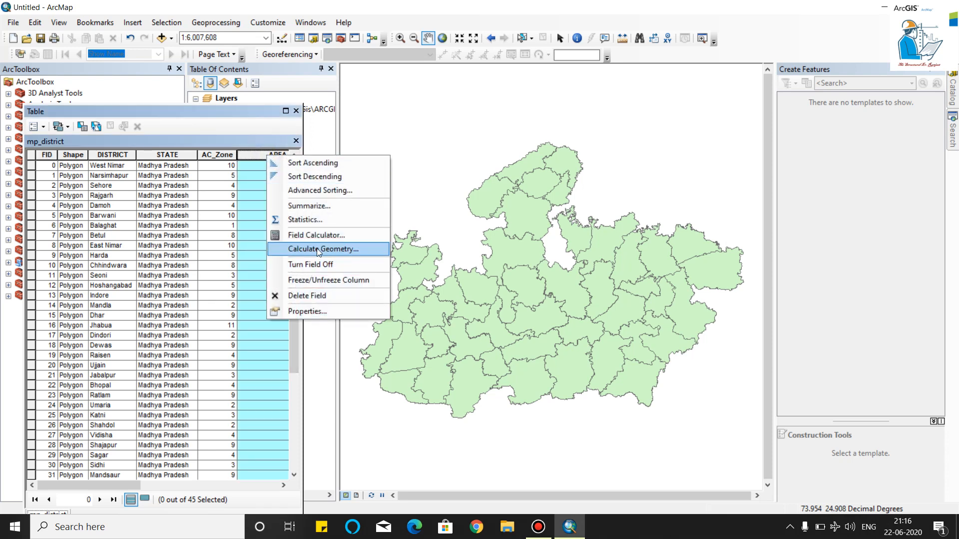
{"action": "left_click", "coordinate": [322, 249]}
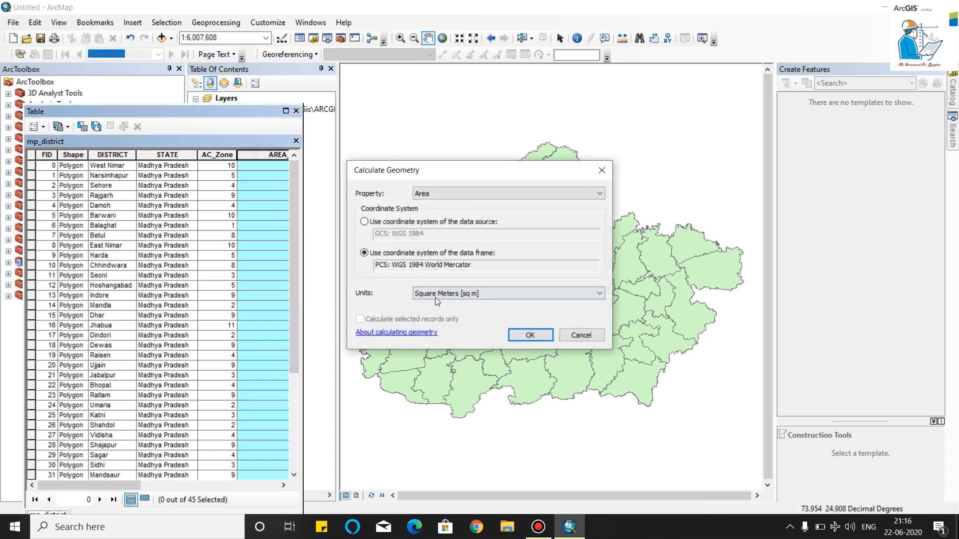
{"action": "left_click", "coordinate": [598, 294]}
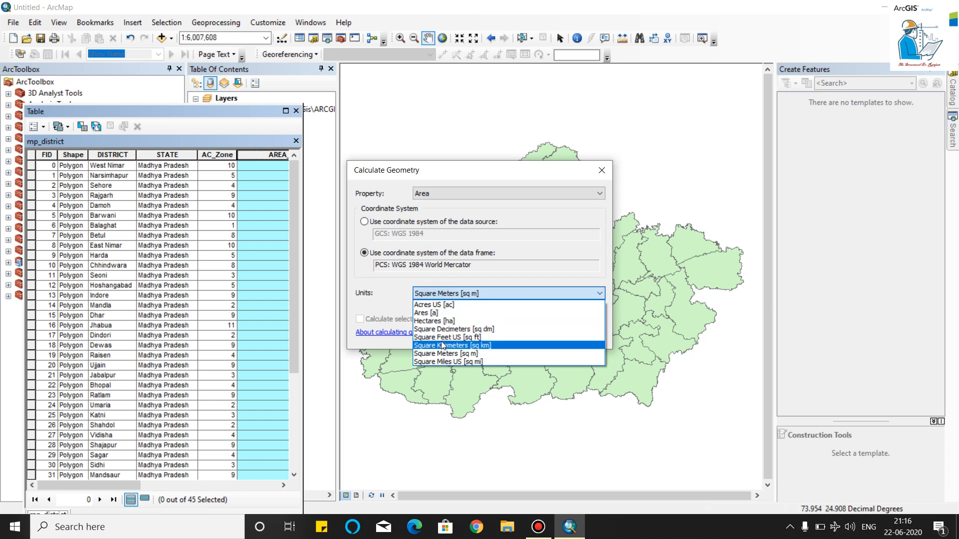
{"action": "left_click", "coordinate": [453, 346]}
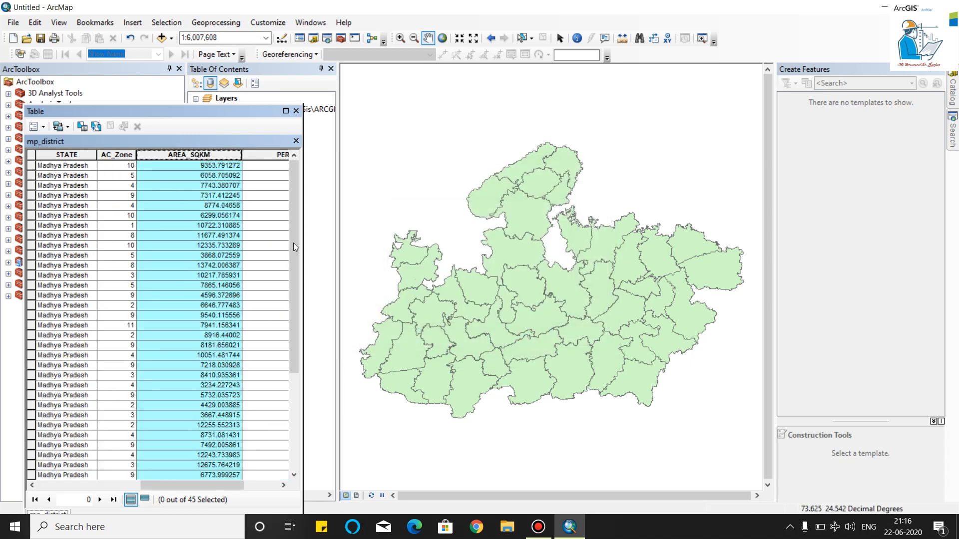
{"action": "mouse_move", "coordinate": [251, 188]}
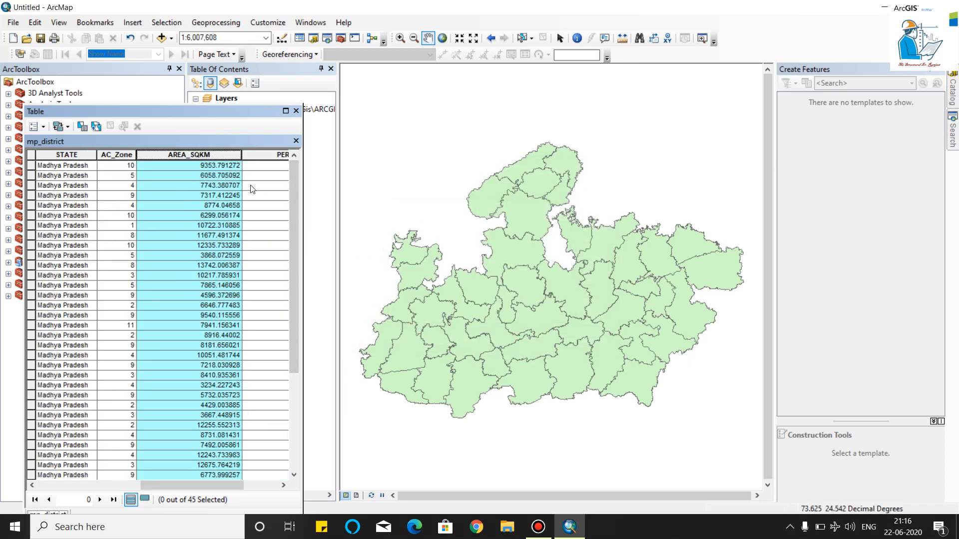
- Calculate Geometry on PERIMETER as Perimeter in kilometres
{"action": "right_click", "coordinate": [281, 154]}
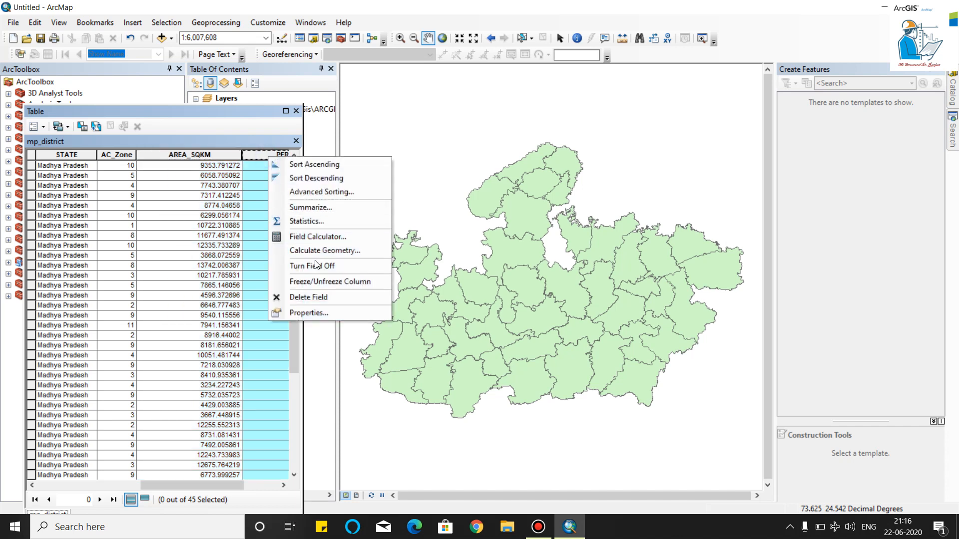
{"action": "mouse_move", "coordinate": [324, 250]}
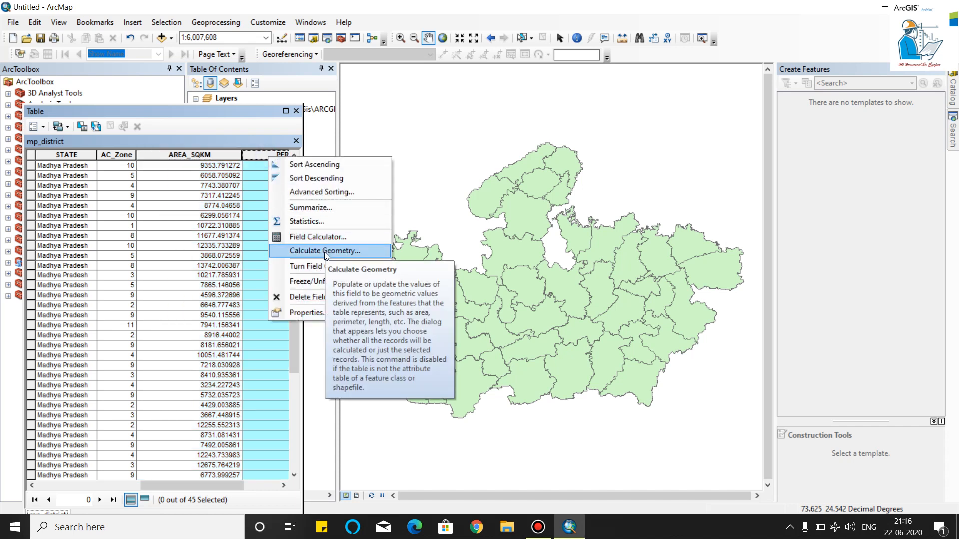
{"action": "left_click", "coordinate": [325, 250]}
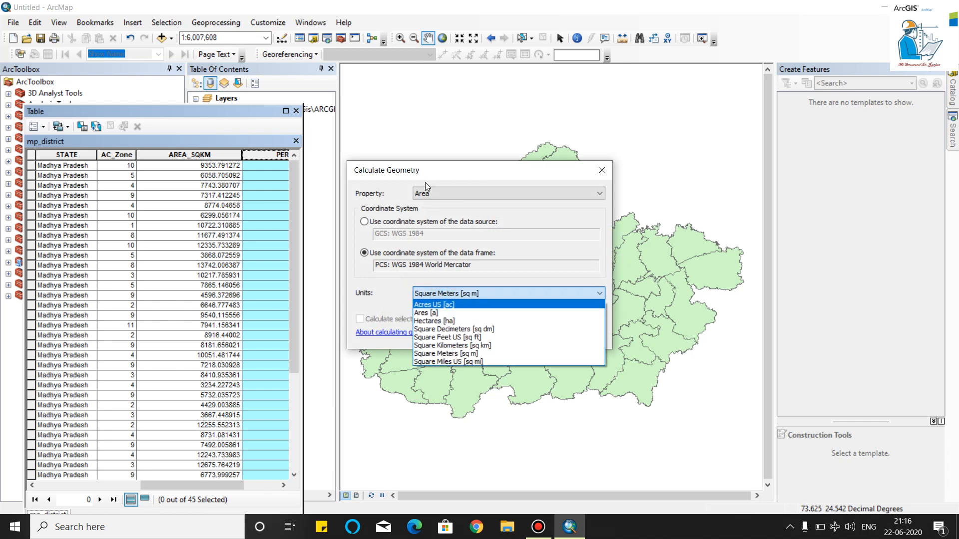
{"action": "left_click", "coordinate": [507, 193]}
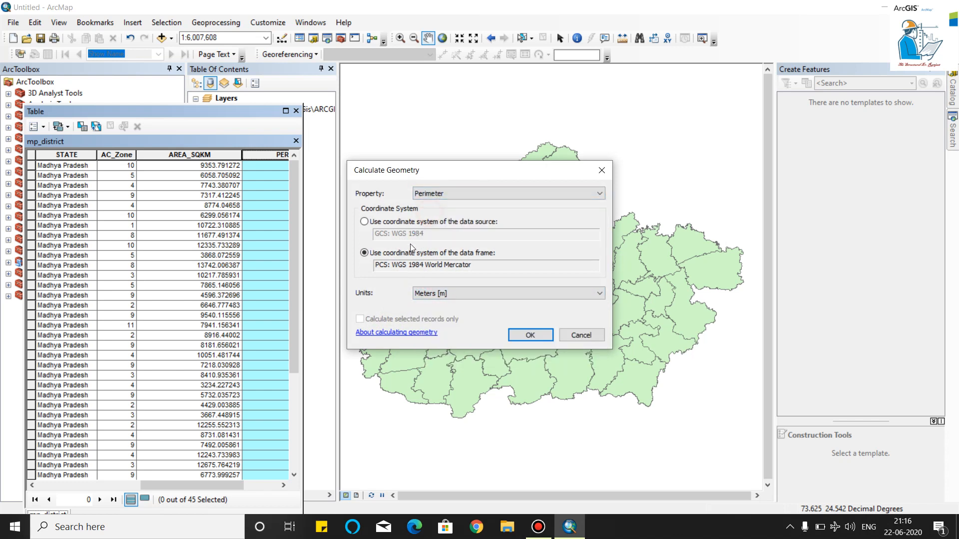
{"action": "left_click", "coordinate": [598, 293]}
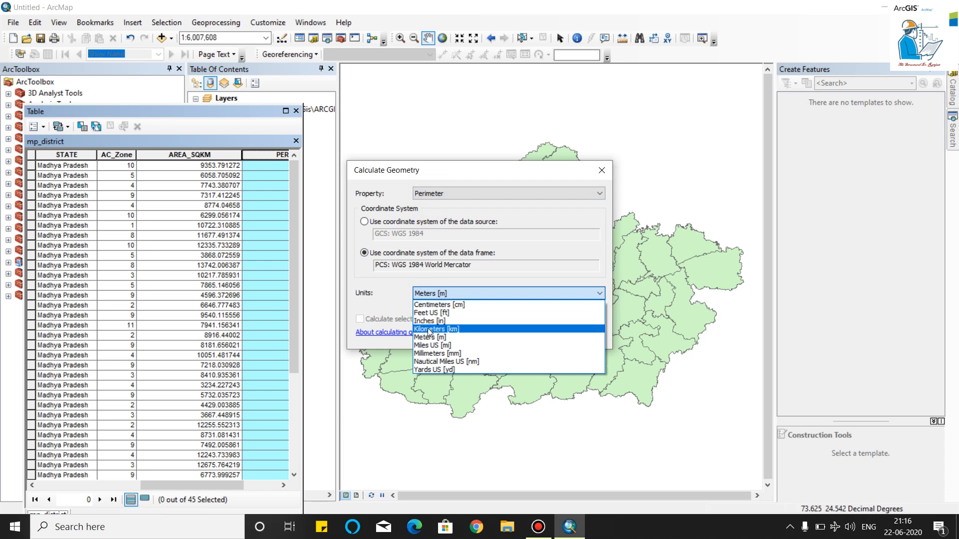
{"action": "left_click", "coordinate": [433, 329]}
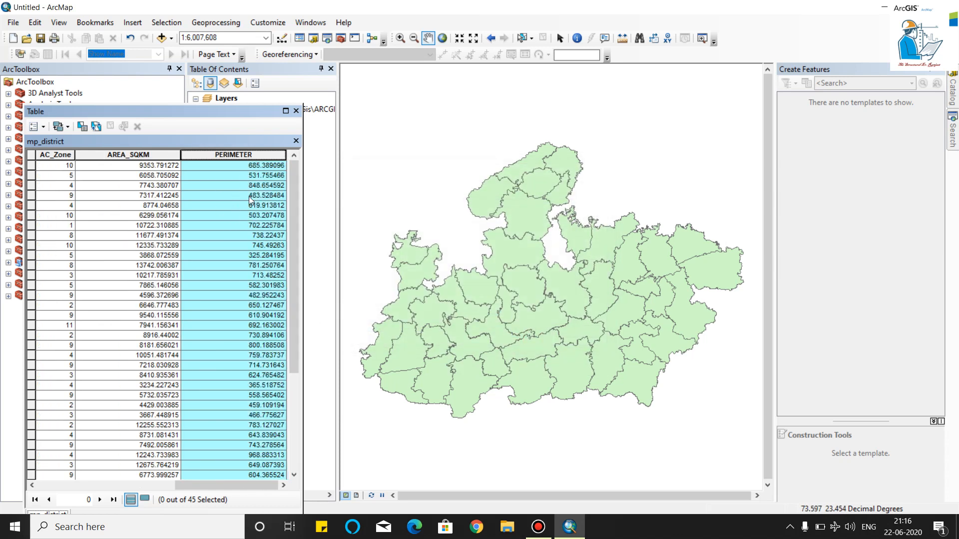
{"action": "scroll", "scroll_direction": "left", "scroll_amount": 3}
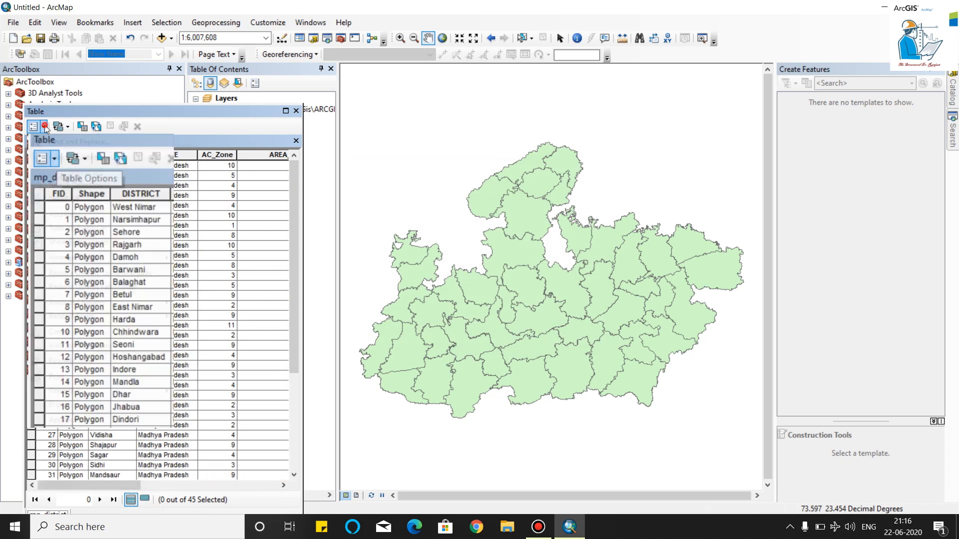
{"action": "left_click", "coordinate": [40, 127]}
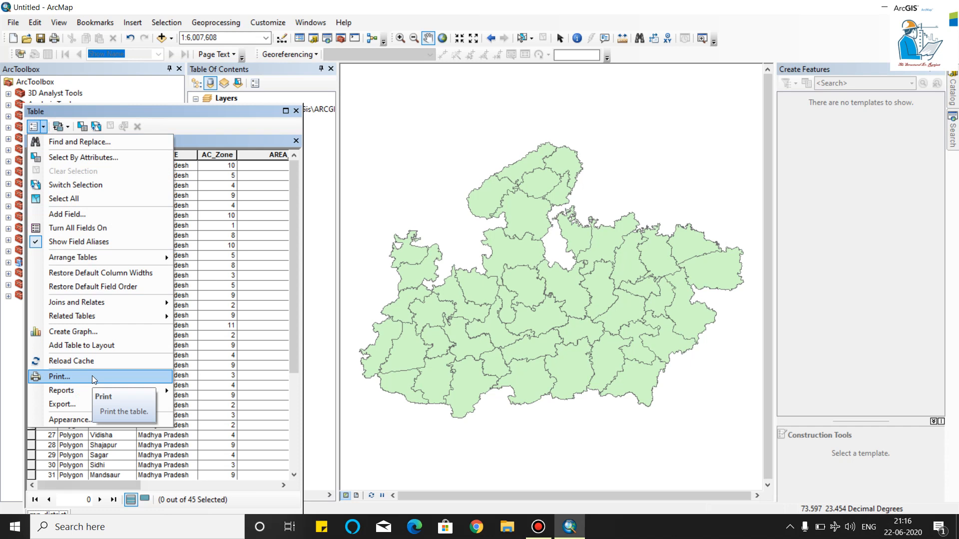
{"action": "mouse_move", "coordinate": [83, 389]}
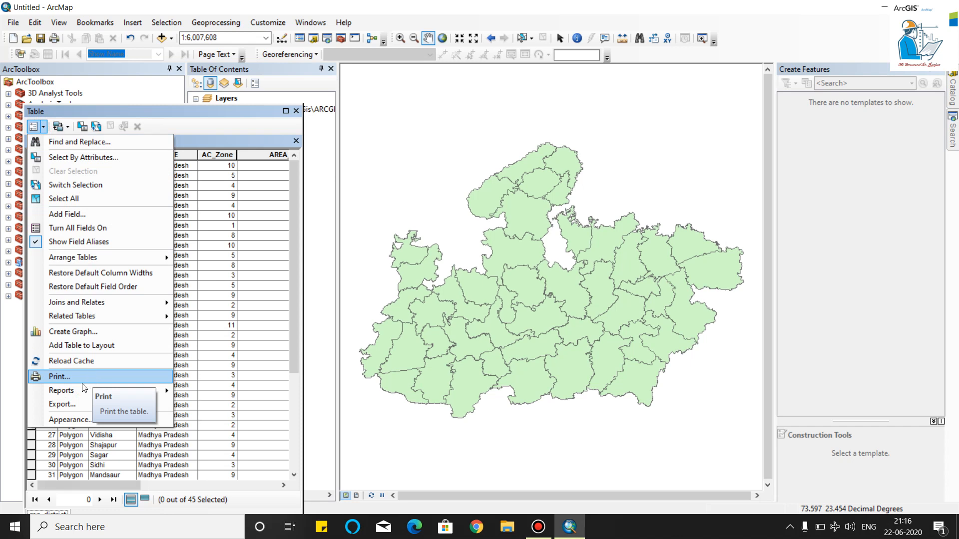
{"action": "mouse_move", "coordinate": [75, 405]}
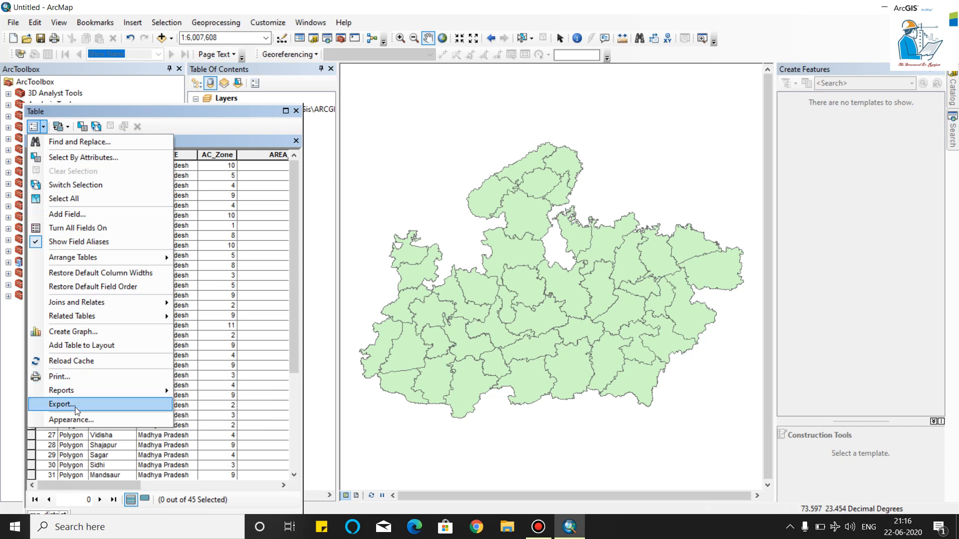
{"action": "left_click", "coordinate": [59, 404]}
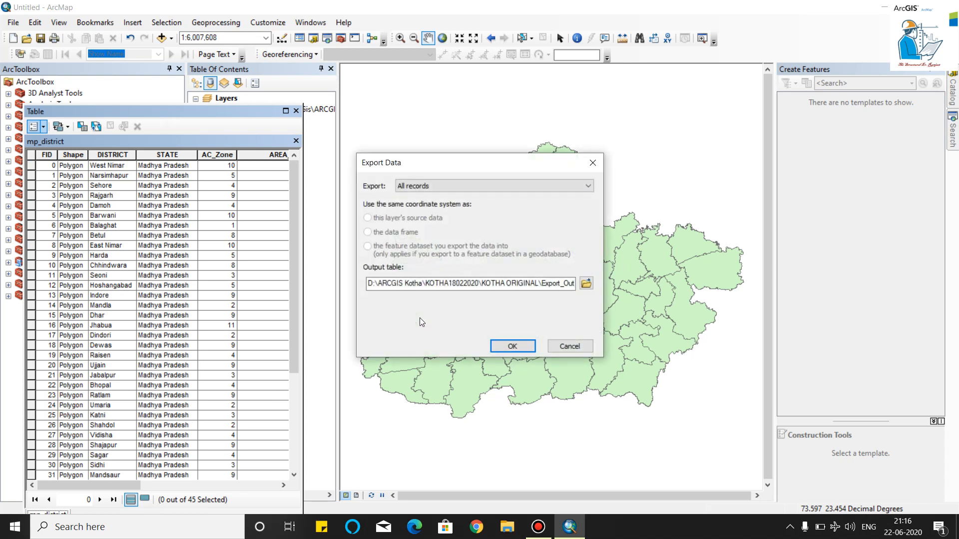
{"action": "mouse_move", "coordinate": [591, 163]}
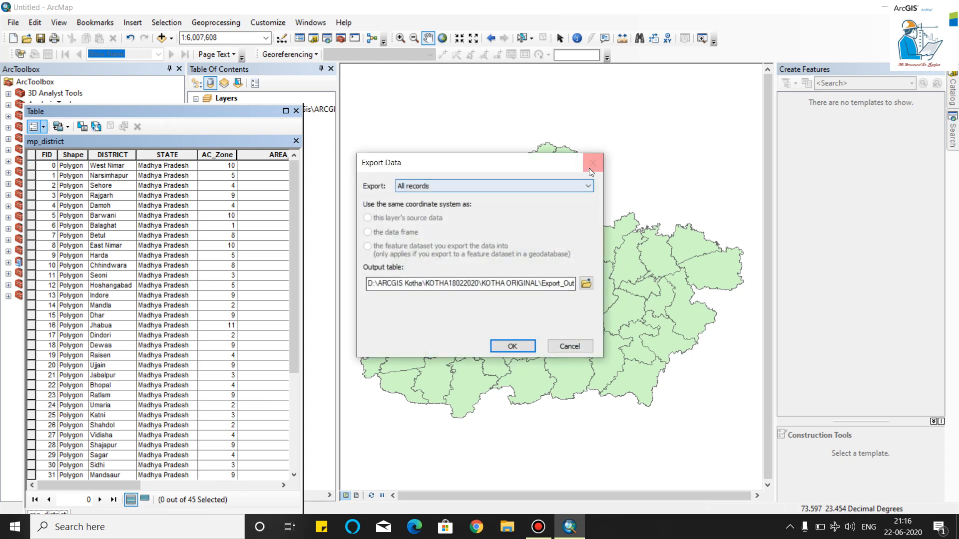
{"action": "left_click", "coordinate": [592, 163]}
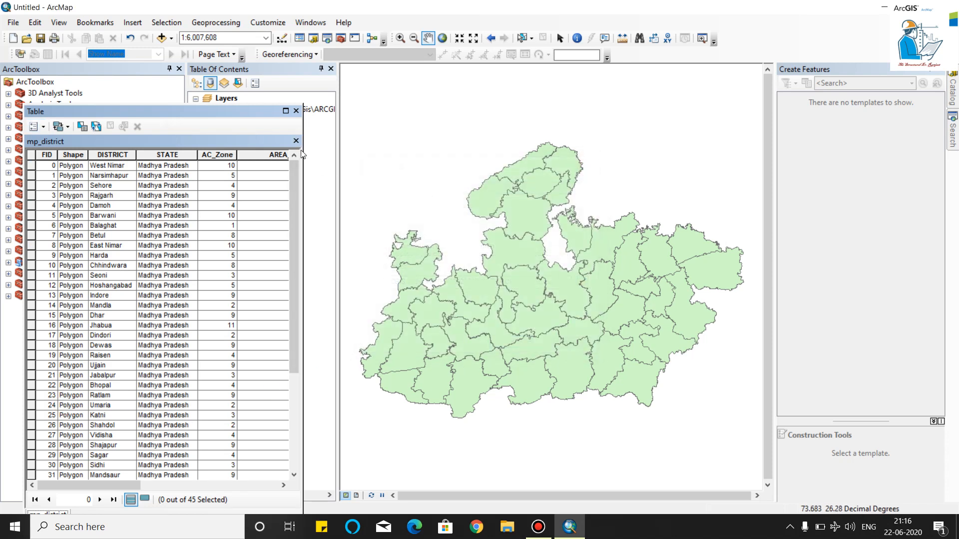
{"action": "mouse_move", "coordinate": [297, 110]}
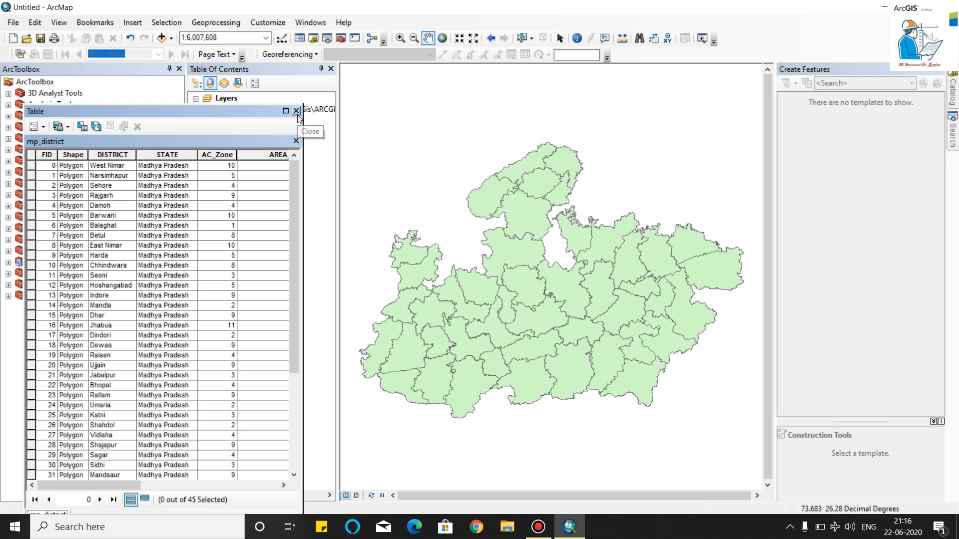
{"action": "left_click", "coordinate": [297, 111]}
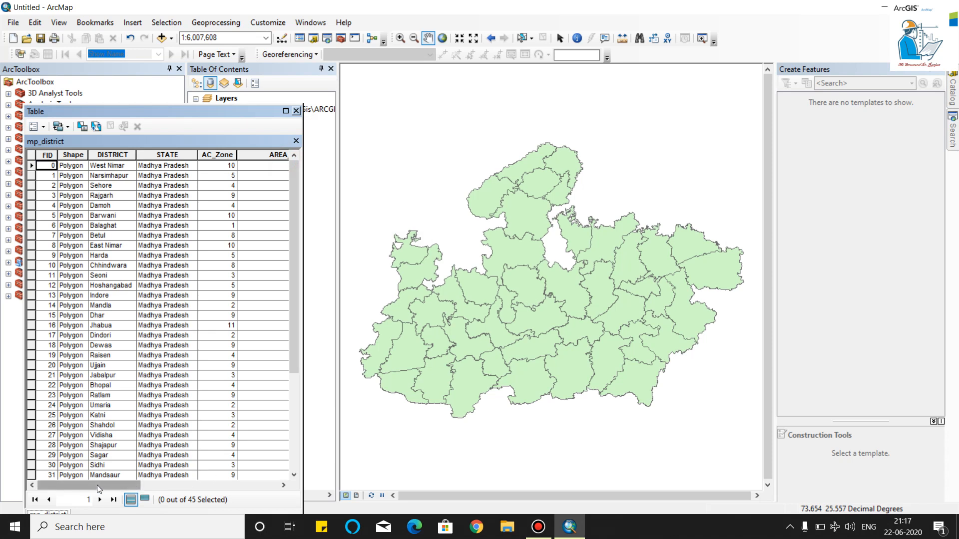
{"action": "mouse_move", "coordinate": [19, 303]}
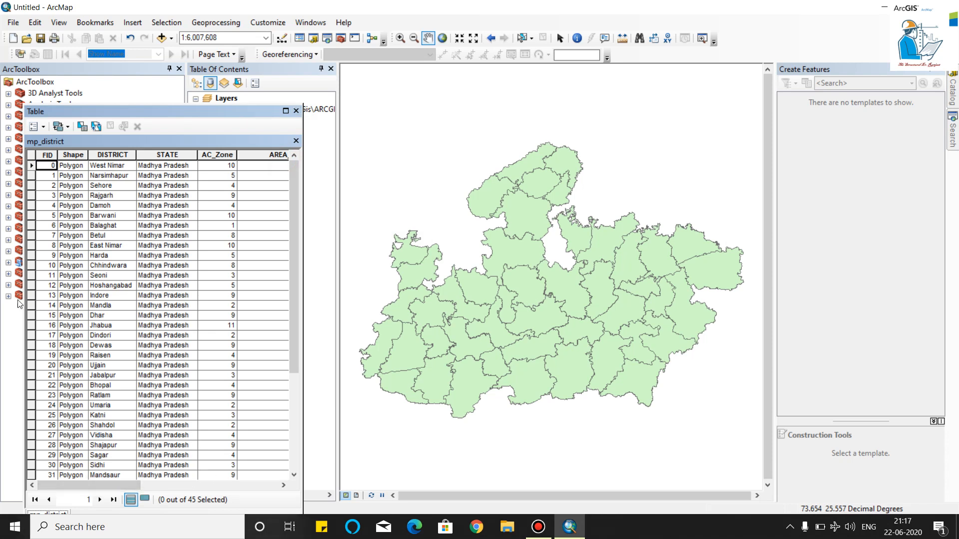
- Select the Indore district record in the attribute table
{"action": "left_click", "coordinate": [34, 295]}
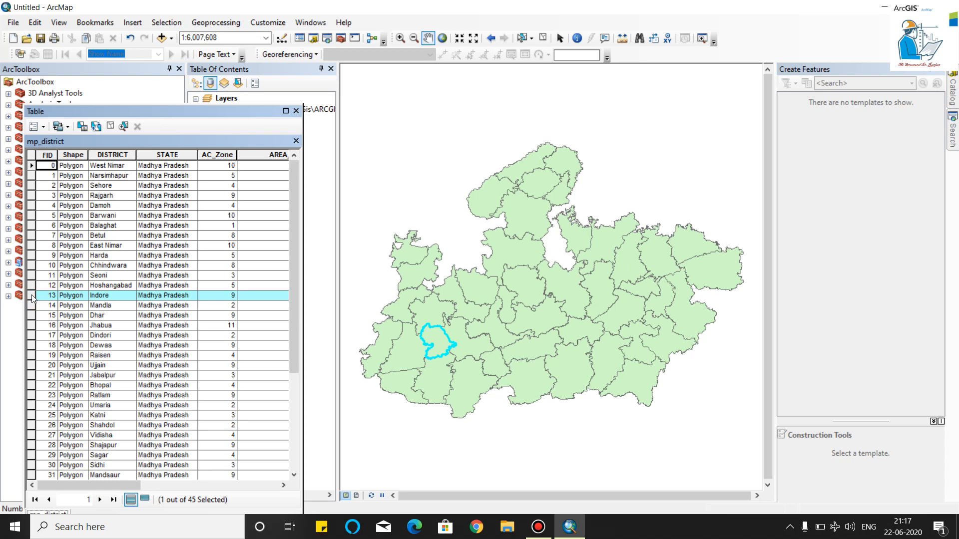
{"action": "mouse_move", "coordinate": [31, 305]}
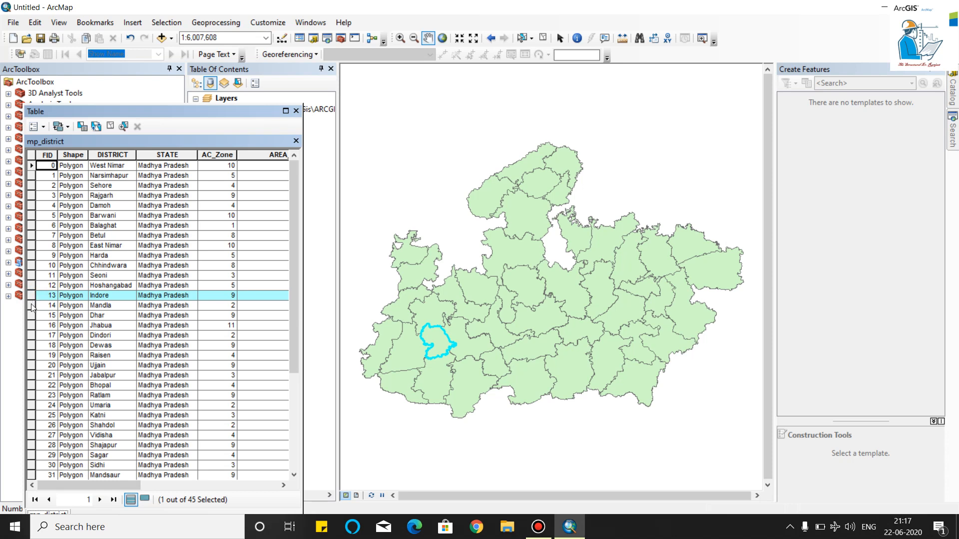
{"action": "mouse_move", "coordinate": [49, 294]}
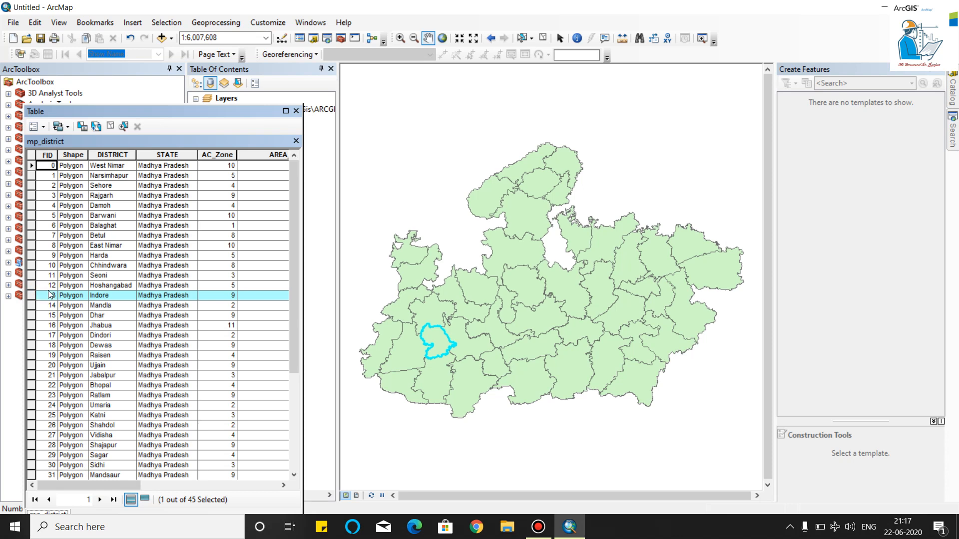
{"action": "mouse_move", "coordinate": [216, 23]}
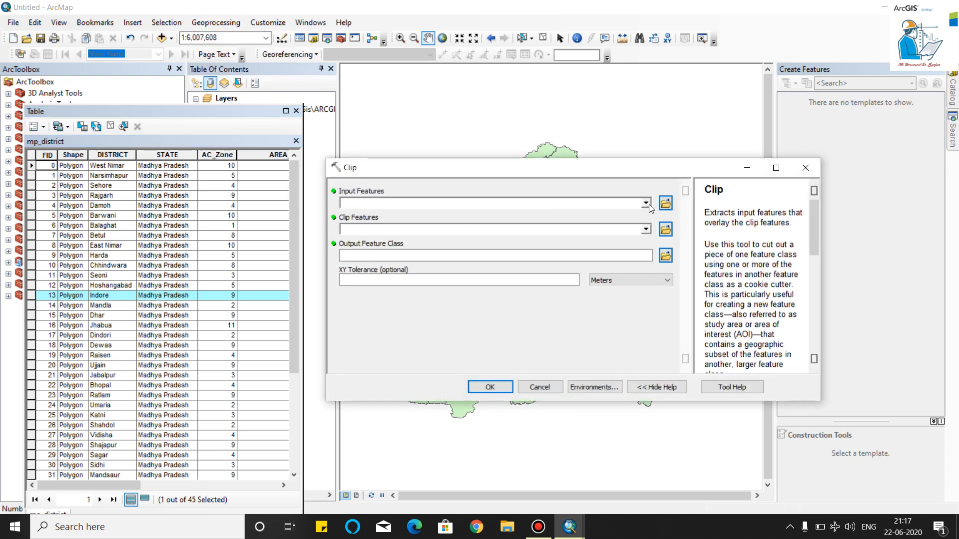
- Run Clip with mp_district as input and clip features, outputting mp_district_Clip
{"action": "left_click", "coordinate": [644, 203]}
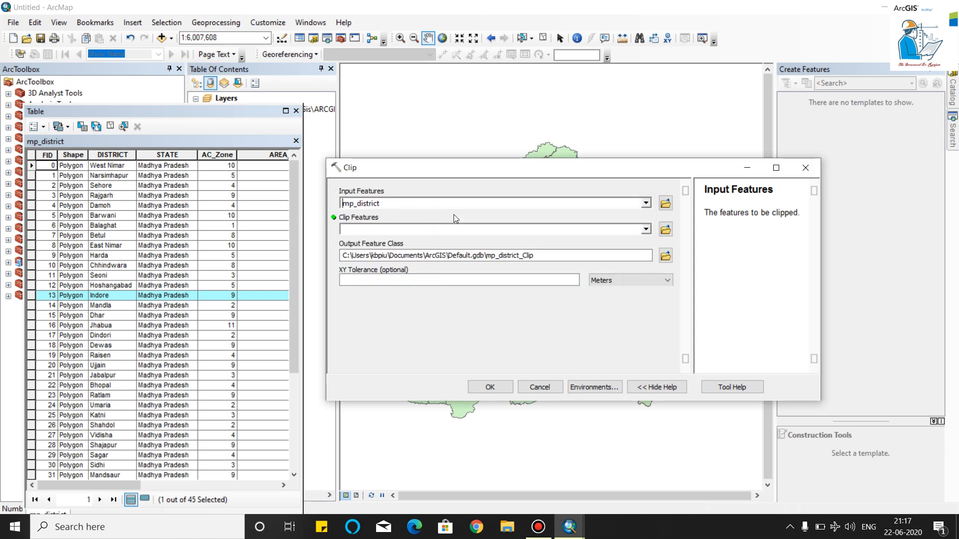
{"action": "left_click", "coordinate": [644, 229]}
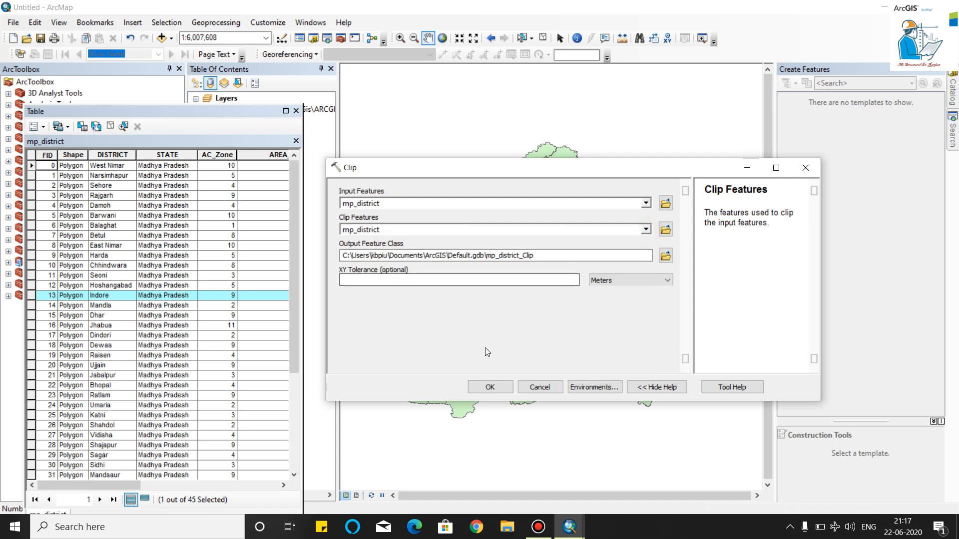
{"action": "left_click", "coordinate": [489, 387]}
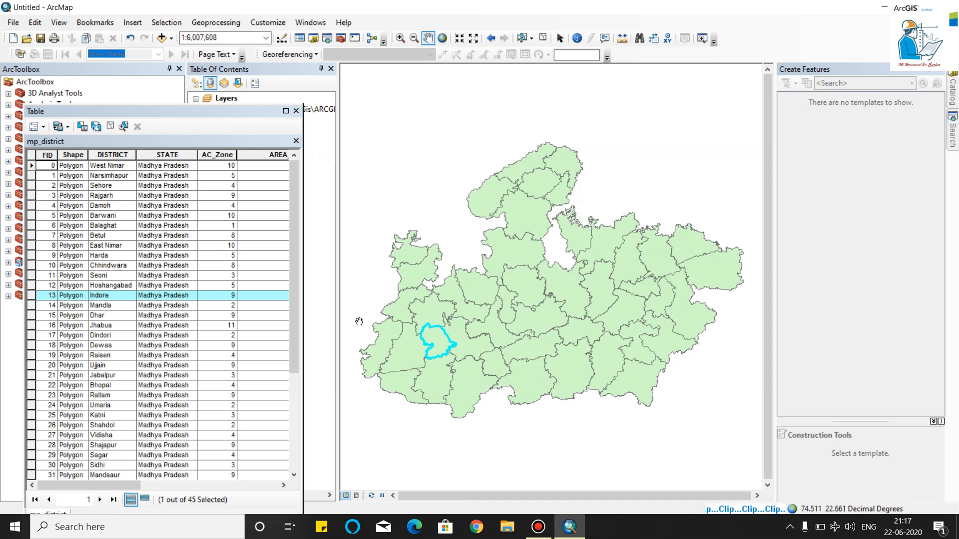
{"action": "left_click", "coordinate": [296, 141]}
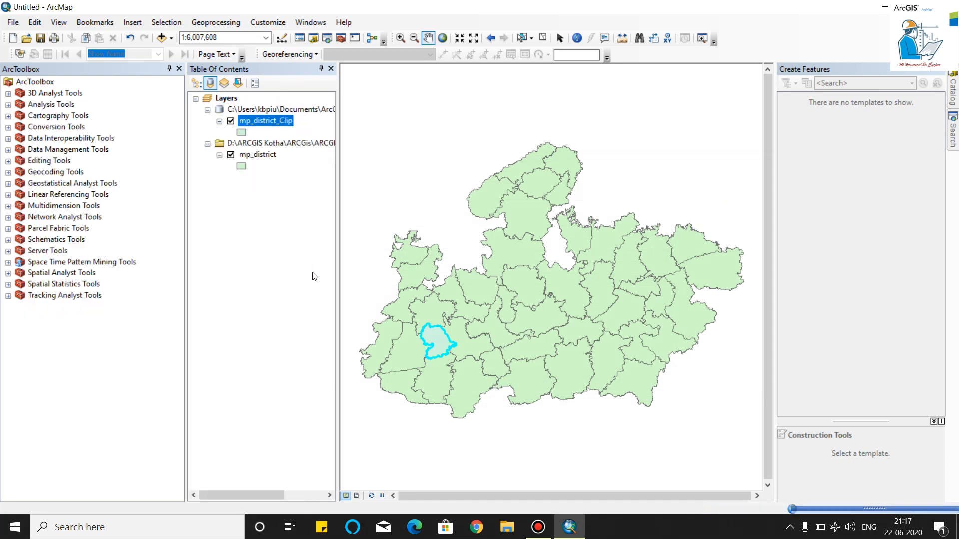
- Toggle mp_district_Clip and mp_district visibility to compare them, ending with the clip hidden
{"action": "left_click", "coordinate": [231, 120]}
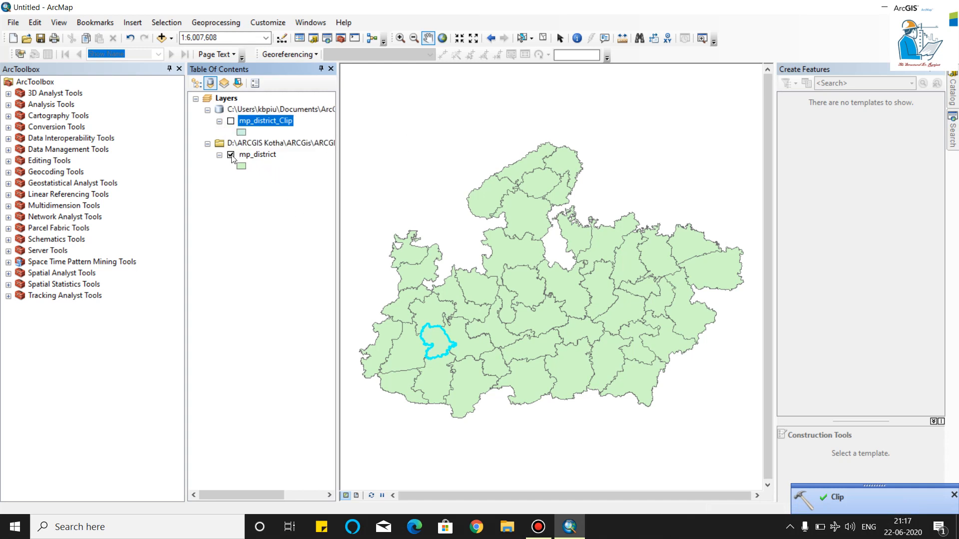
{"action": "left_click", "coordinate": [231, 154]}
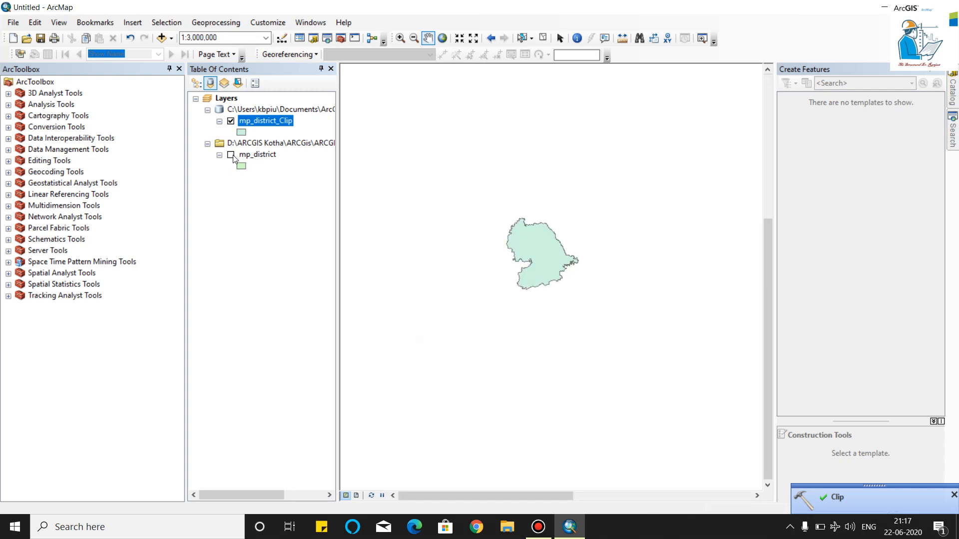
{"action": "left_click", "coordinate": [231, 154]}
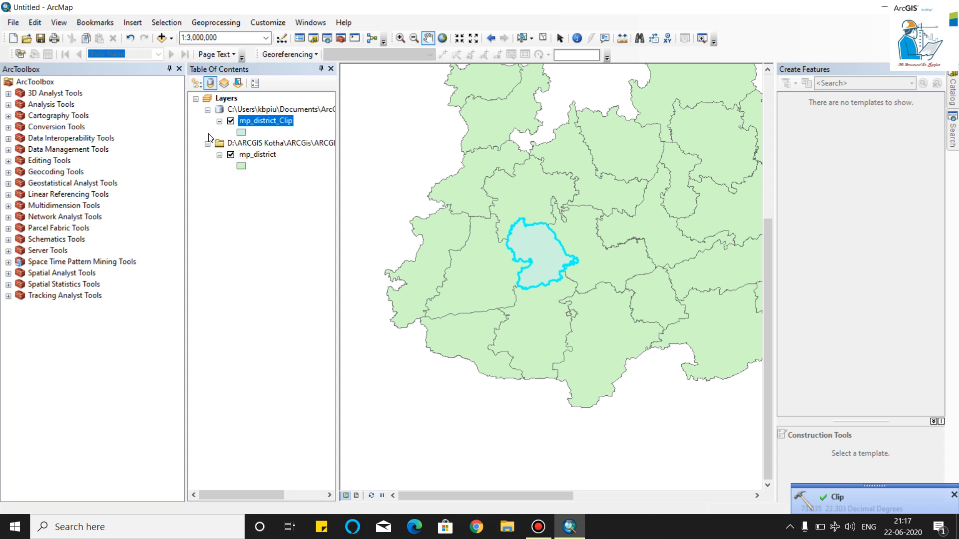
{"action": "left_click", "coordinate": [230, 155]}
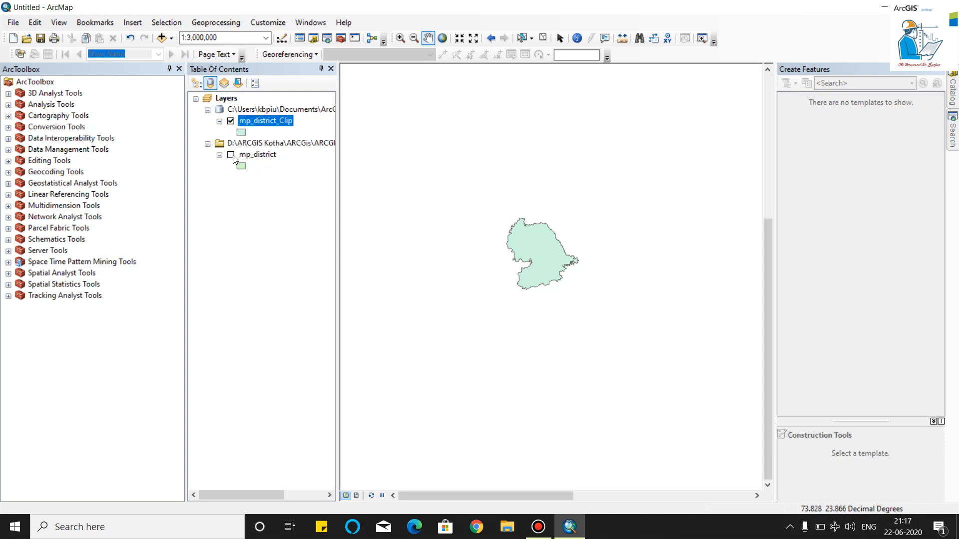
{"action": "left_click", "coordinate": [230, 153]}
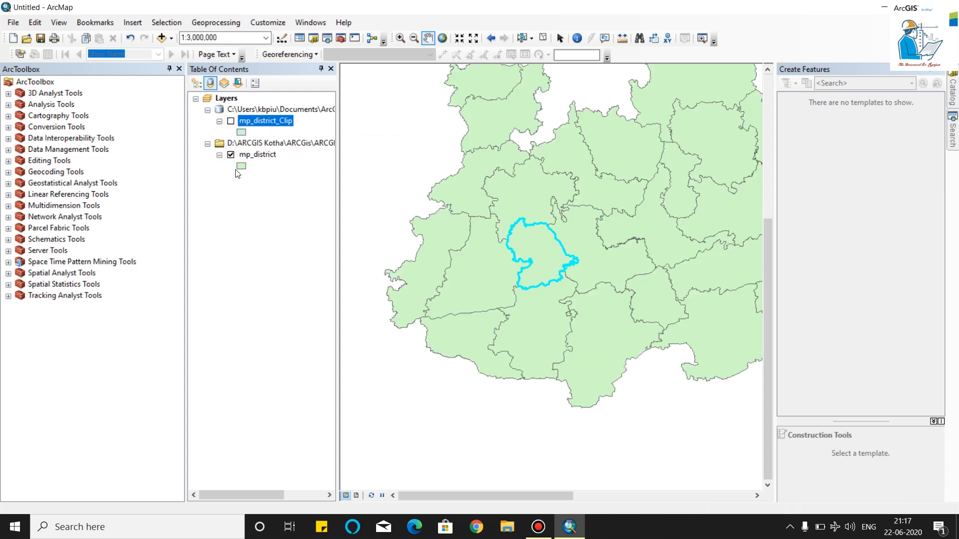
- Reopen the mp_district attribute table and select Indore, Dewas and Ujjain
{"action": "right_click", "coordinate": [257, 154]}
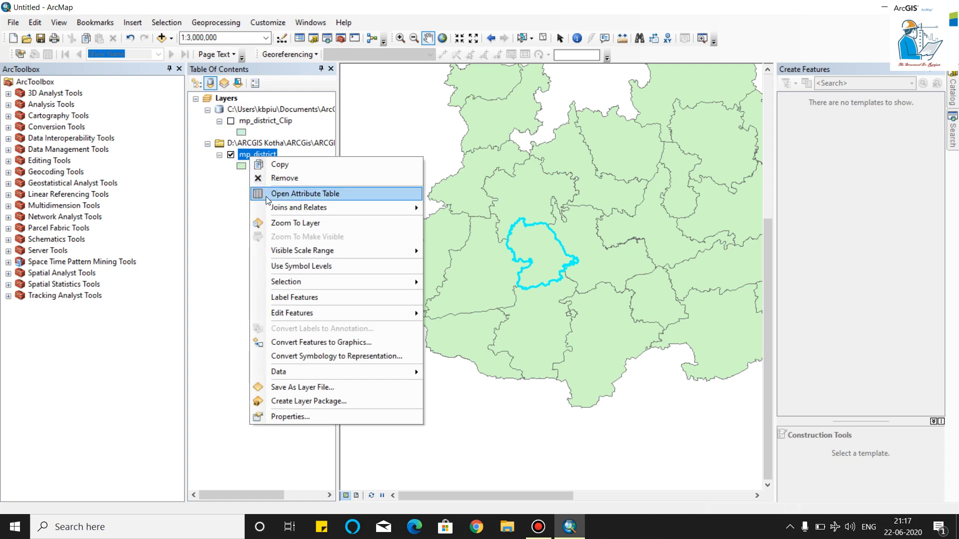
{"action": "left_click", "coordinate": [305, 193]}
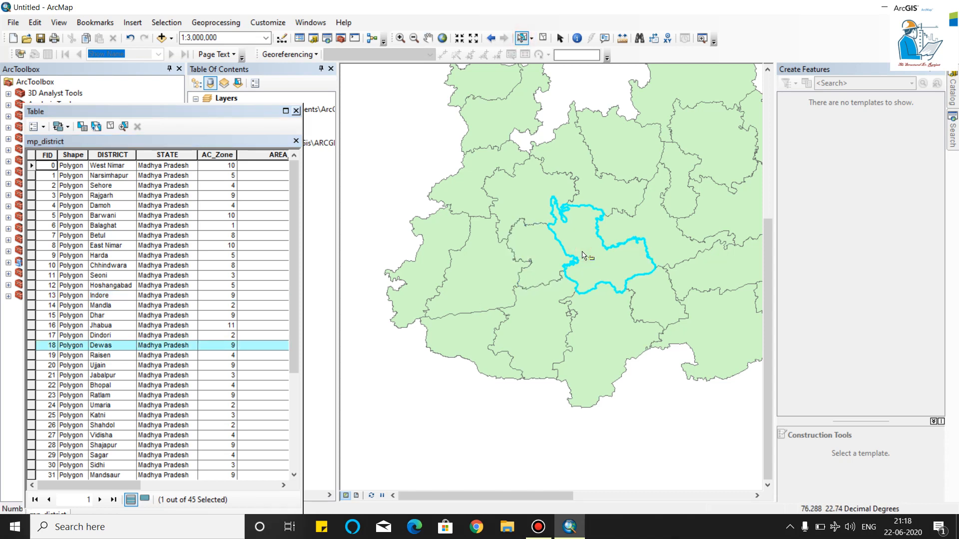
{"action": "left_click", "coordinate": [99, 295]}
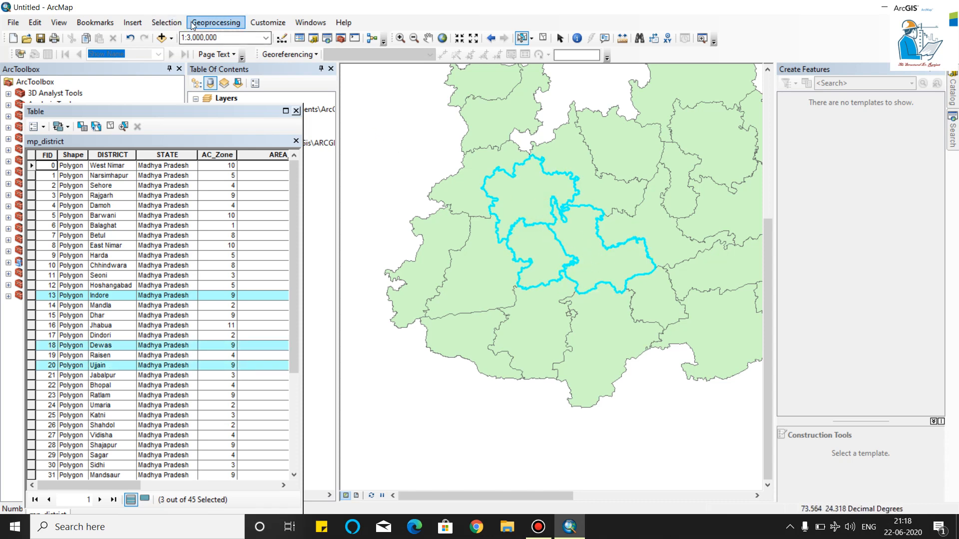
- Clip mp_district by mp_district_Clip to create the new layer mp_district_Clip1
{"action": "left_click", "coordinate": [215, 23]}
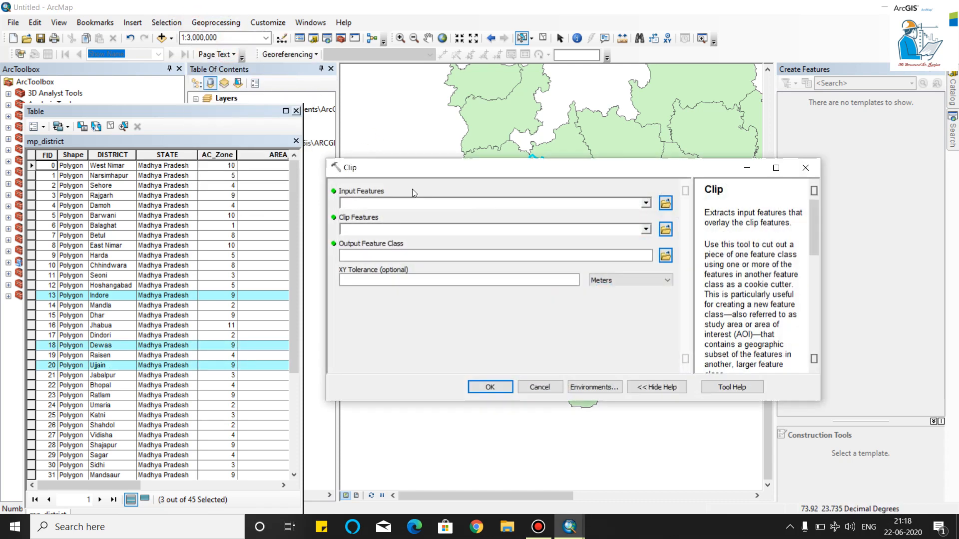
{"action": "left_click", "coordinate": [645, 203]}
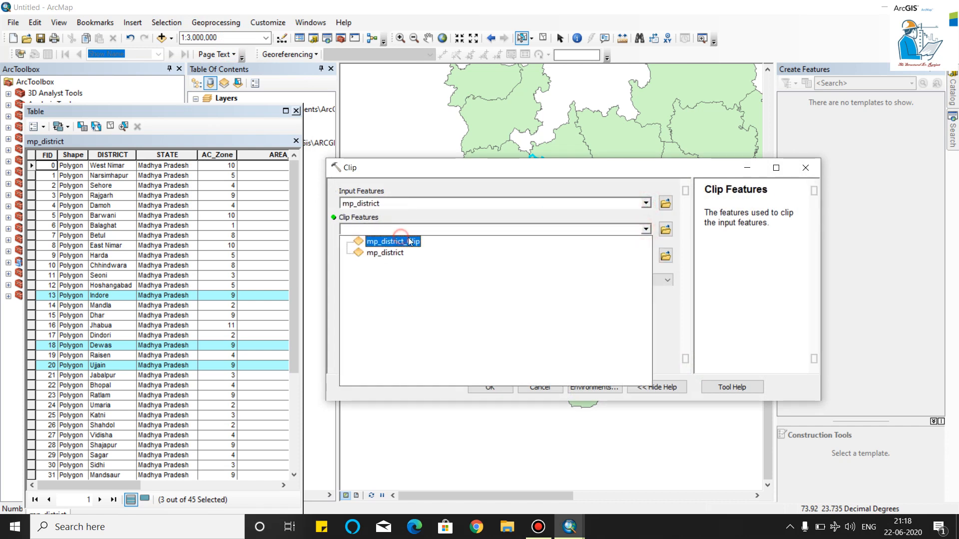
{"action": "left_click", "coordinate": [390, 241]}
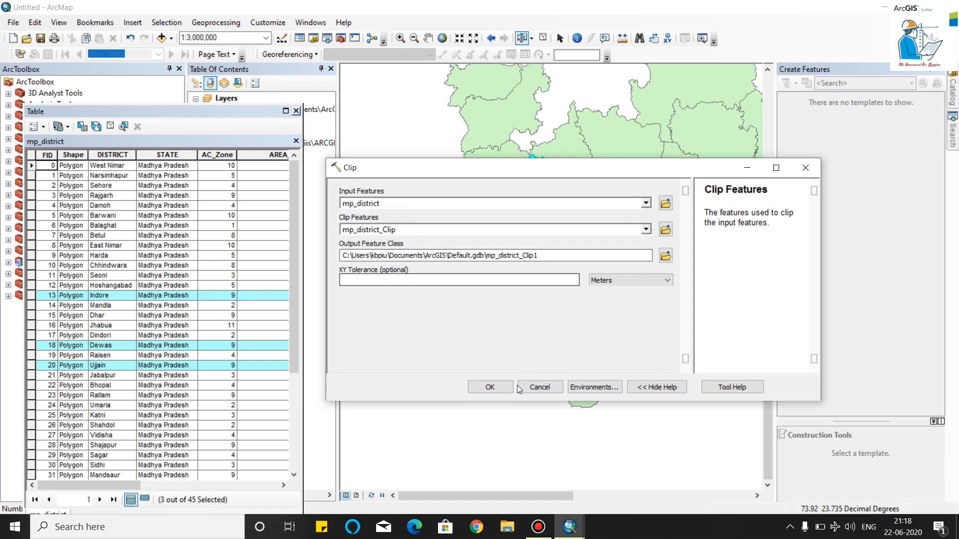
{"action": "left_click", "coordinate": [489, 387]}
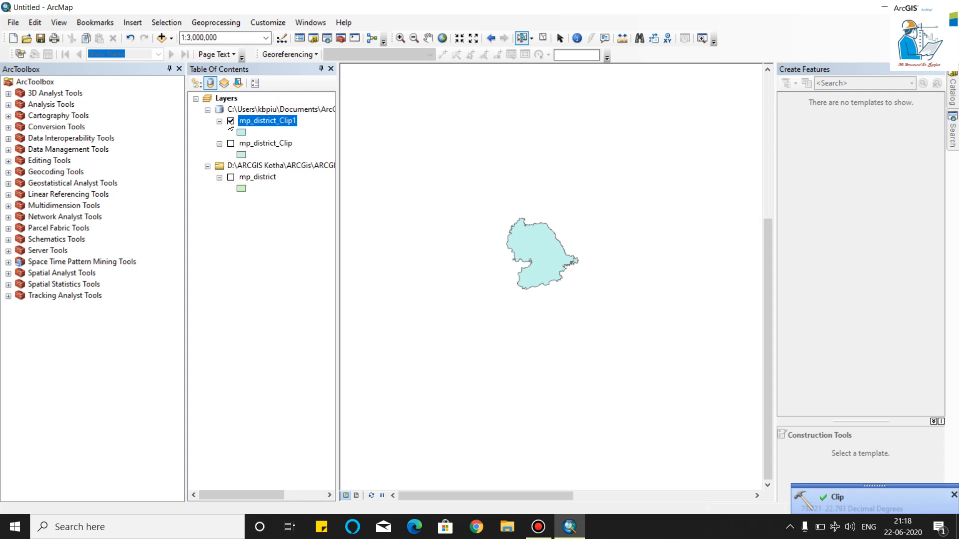
- Toggle layer visibility to inspect mp_district_Clip1, then bring up the Clip tool with blank inputs
{"action": "left_click", "coordinate": [231, 178]}
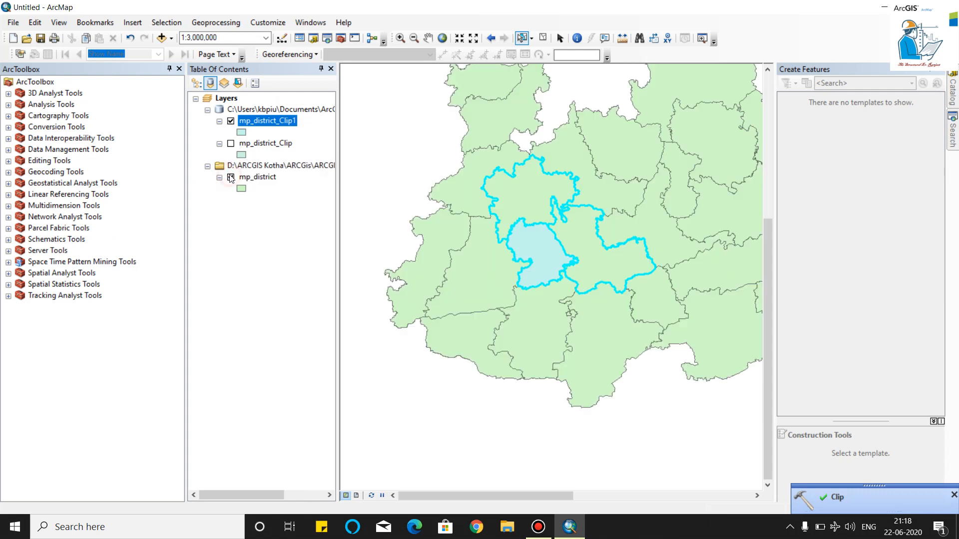
{"action": "left_click", "coordinate": [231, 178]}
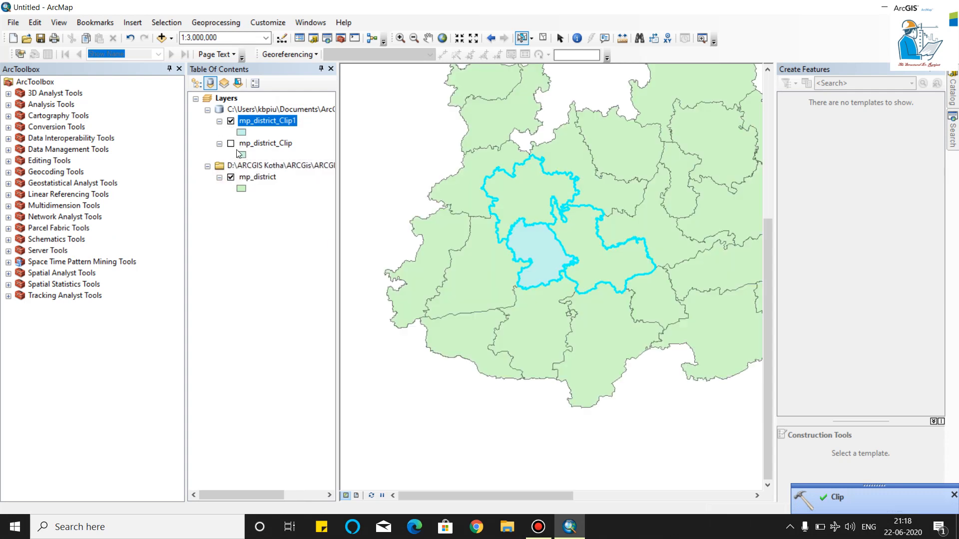
{"action": "left_click", "coordinate": [231, 121]}
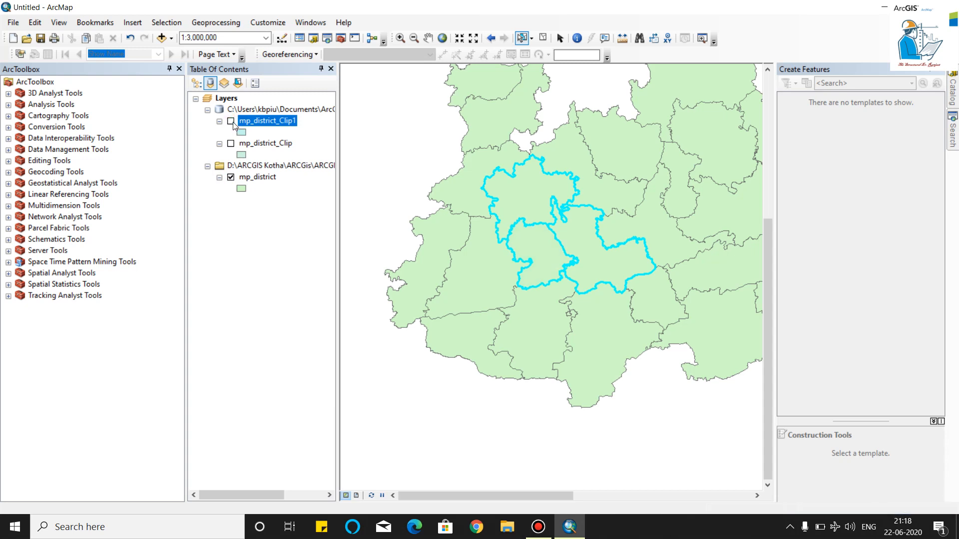
{"action": "left_click", "coordinate": [231, 177]}
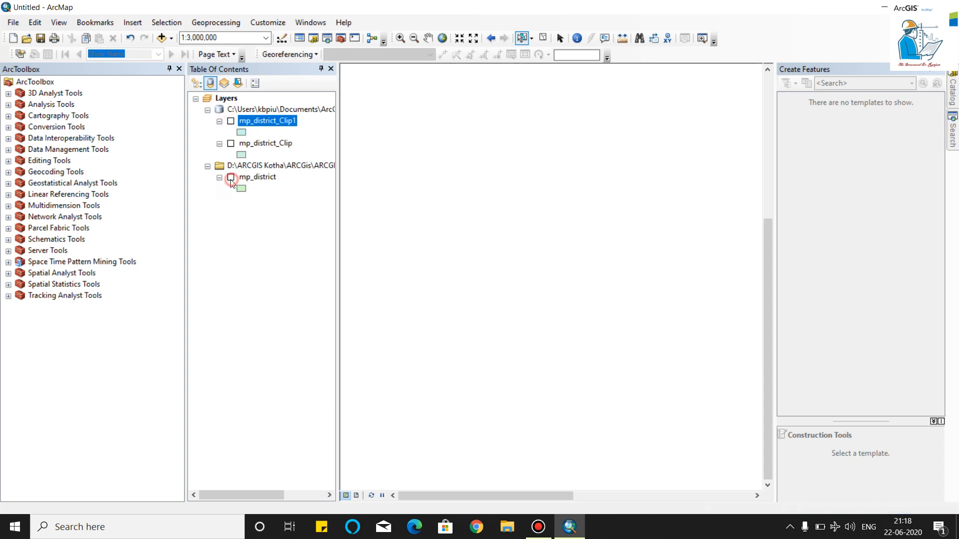
{"action": "left_click", "coordinate": [230, 176]}
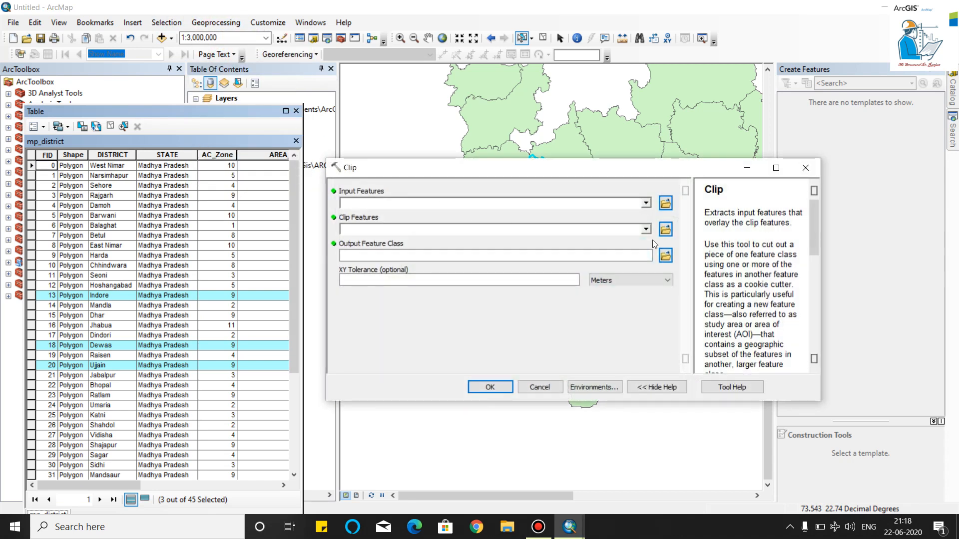
- Clip mp_district by its own selection to create mp_district_Clip2 with Indore, Dewas and Ujjain
{"action": "left_click", "coordinate": [645, 203]}
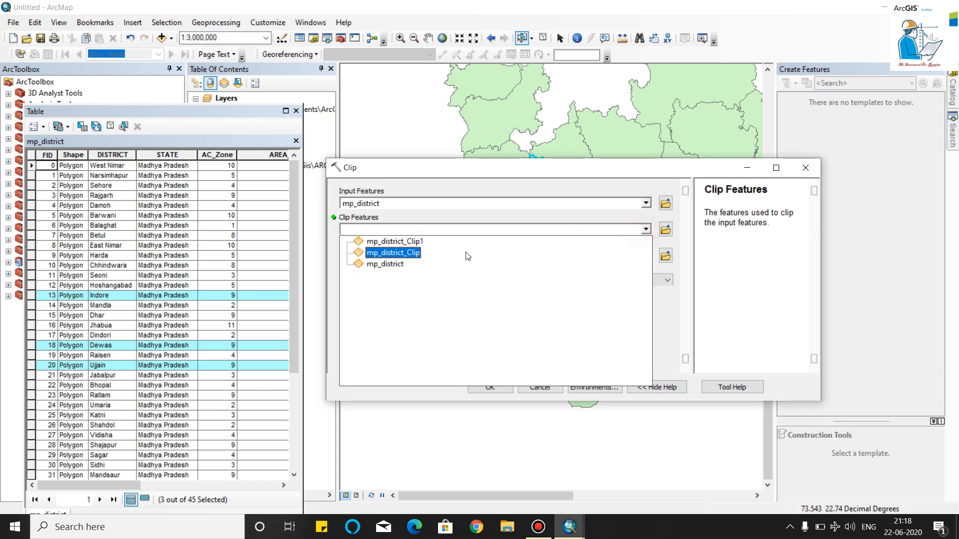
{"action": "left_click", "coordinate": [385, 264]}
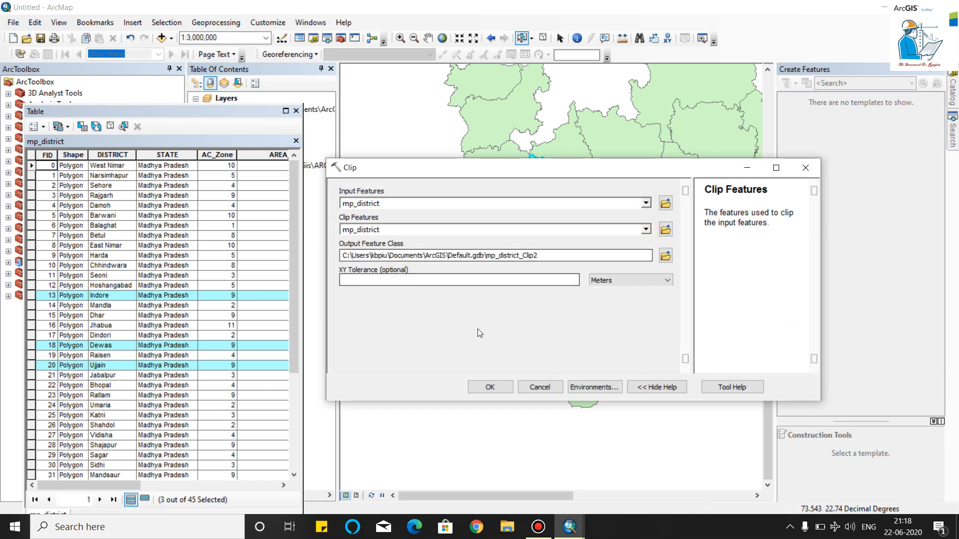
{"action": "left_click", "coordinate": [490, 387]}
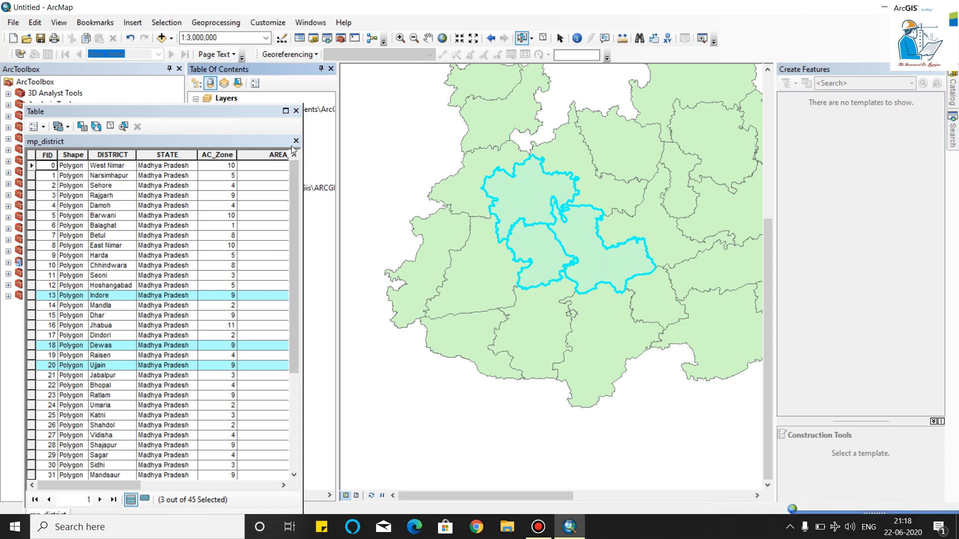
- Close the attribute table and hide mp_district so mp_district_Clip2 shows alone, browsing the Geoprocessing and Customize menus
{"action": "left_click", "coordinate": [296, 141]}
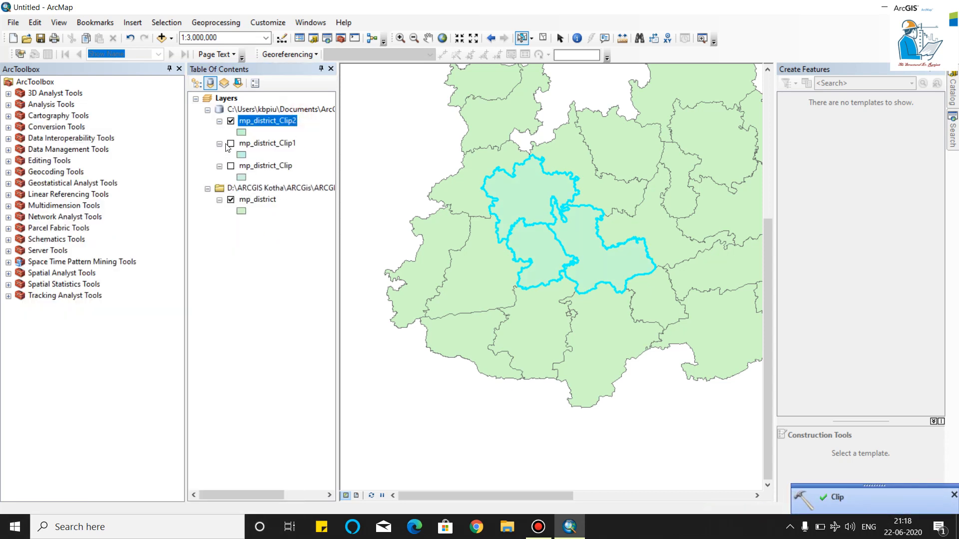
{"action": "left_click", "coordinate": [230, 199]}
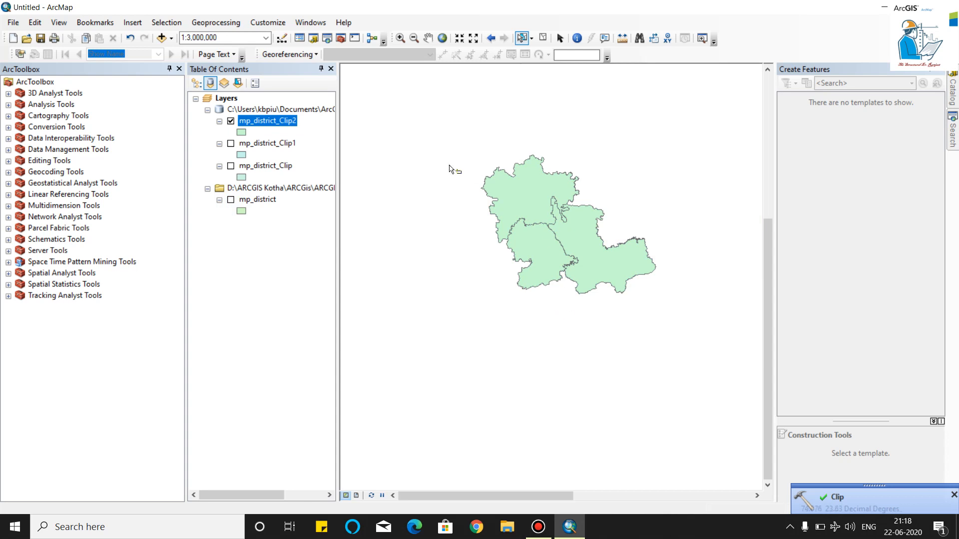
{"action": "mouse_move", "coordinate": [244, 180]}
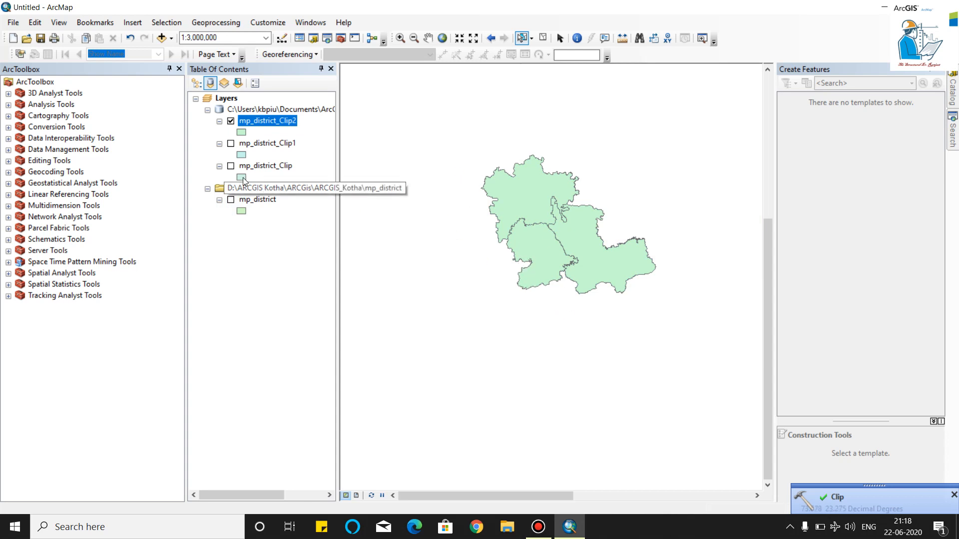
{"action": "left_click", "coordinate": [215, 22]}
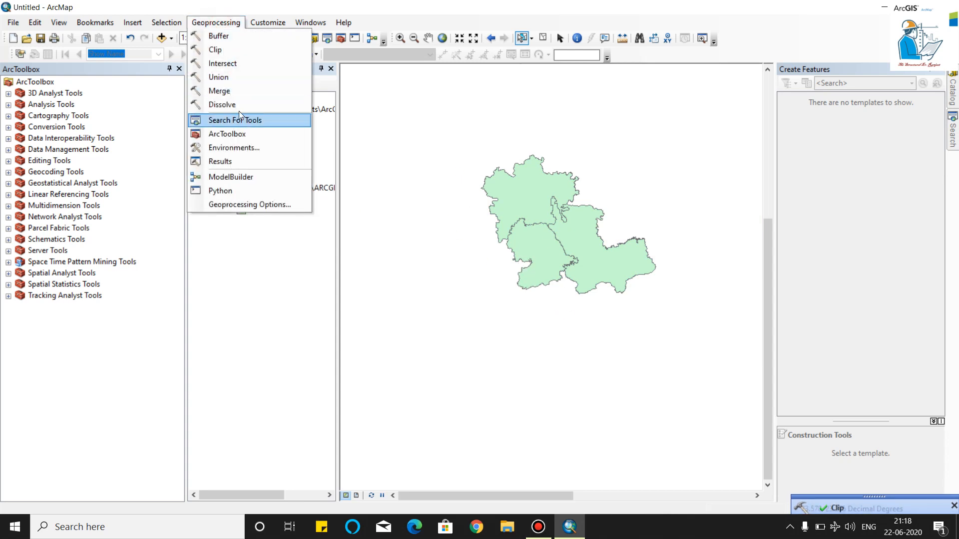
{"action": "mouse_move", "coordinate": [218, 91]}
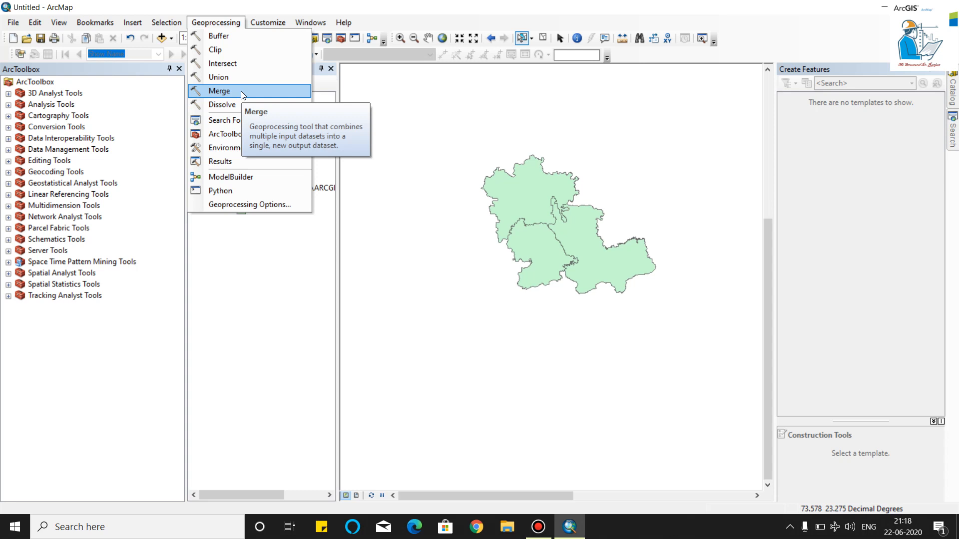
{"action": "mouse_move", "coordinate": [520, 202]}
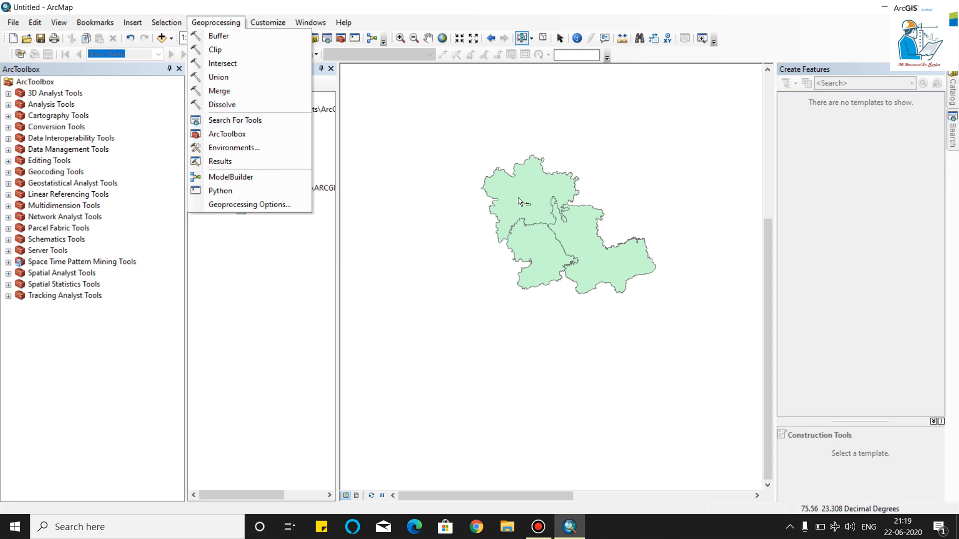
{"action": "left_click", "coordinate": [268, 23]}
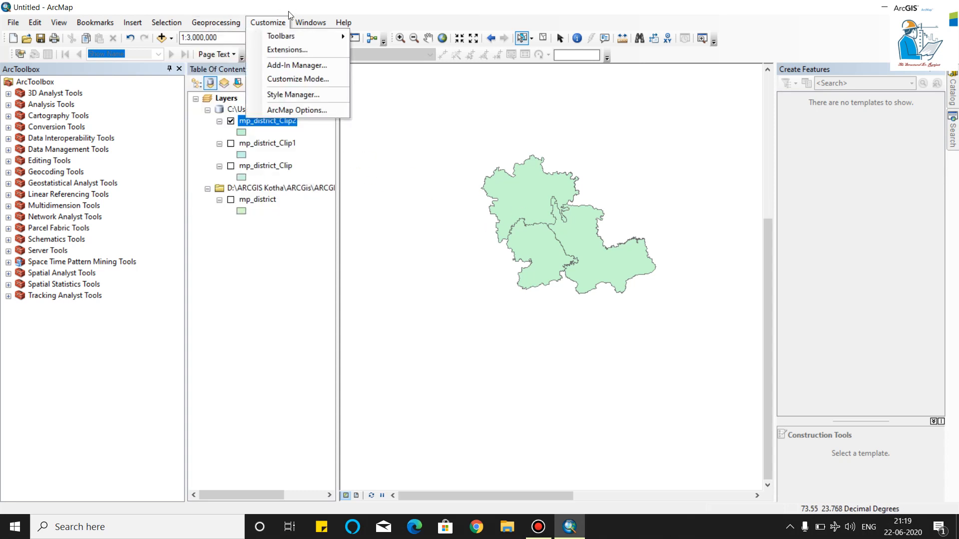
{"action": "mouse_move", "coordinate": [347, 156]}
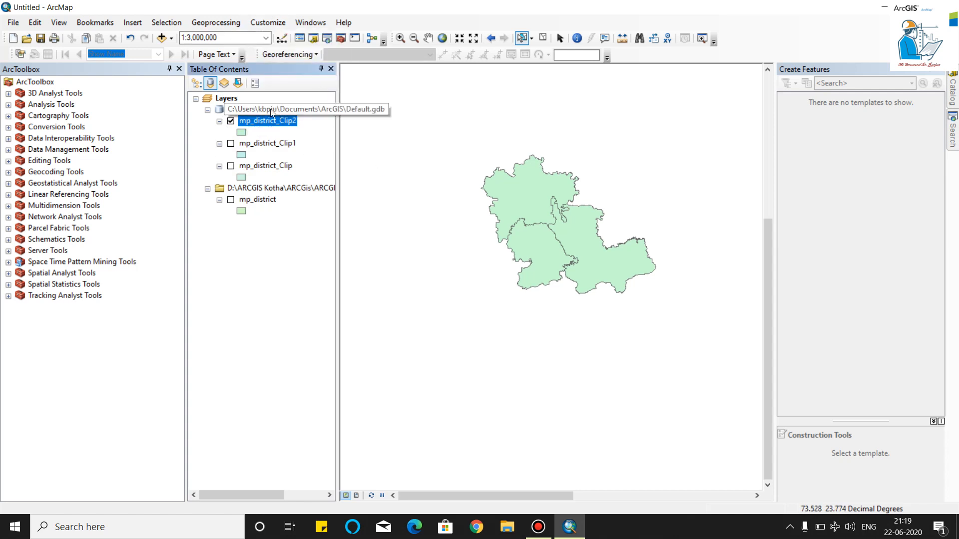
{"action": "mouse_move", "coordinate": [255, 158]}
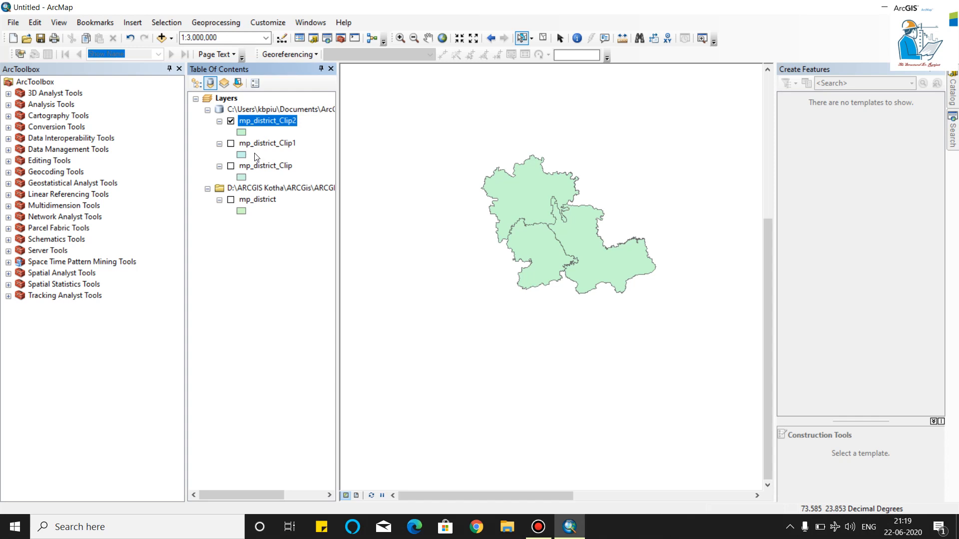
{"action": "mouse_move", "coordinate": [264, 152]}
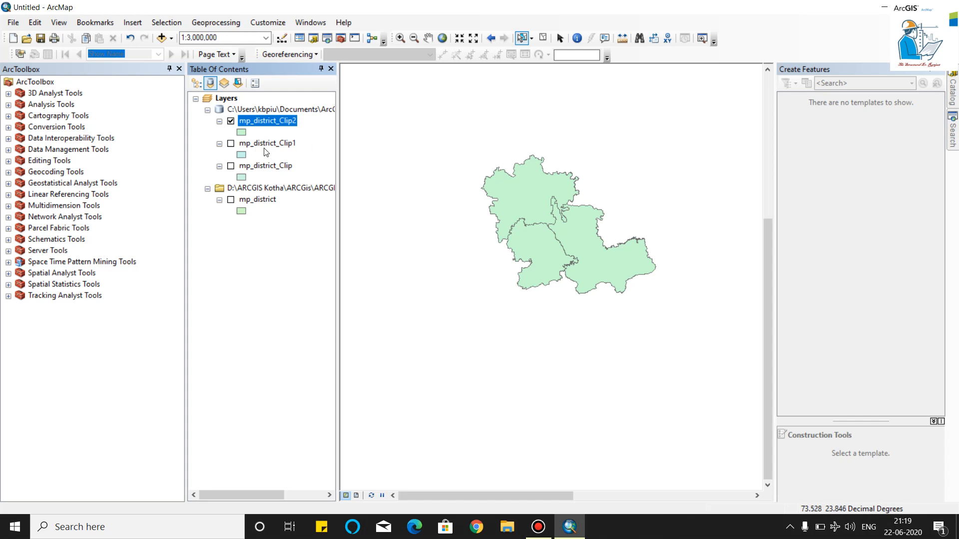
{"action": "mouse_move", "coordinate": [314, 211]}
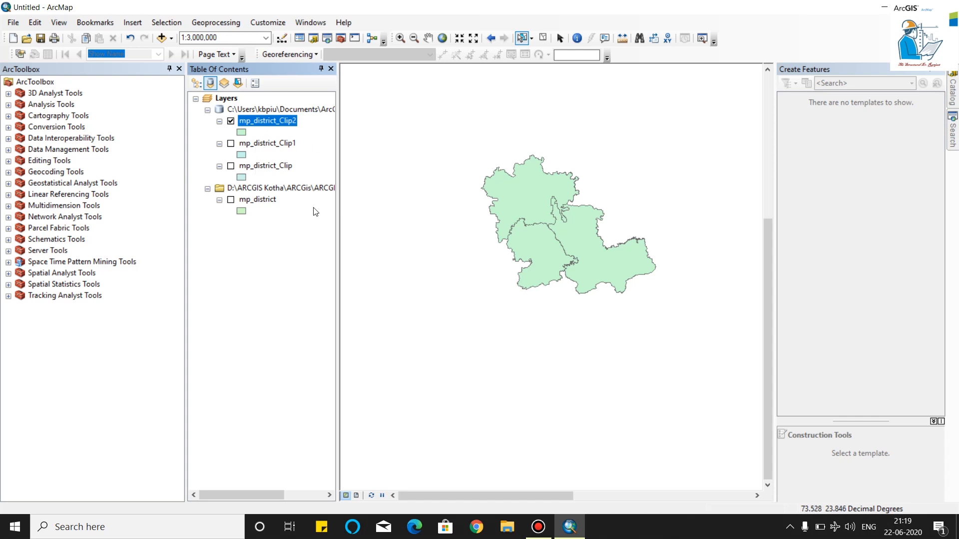
{"action": "mouse_move", "coordinate": [281, 188]}
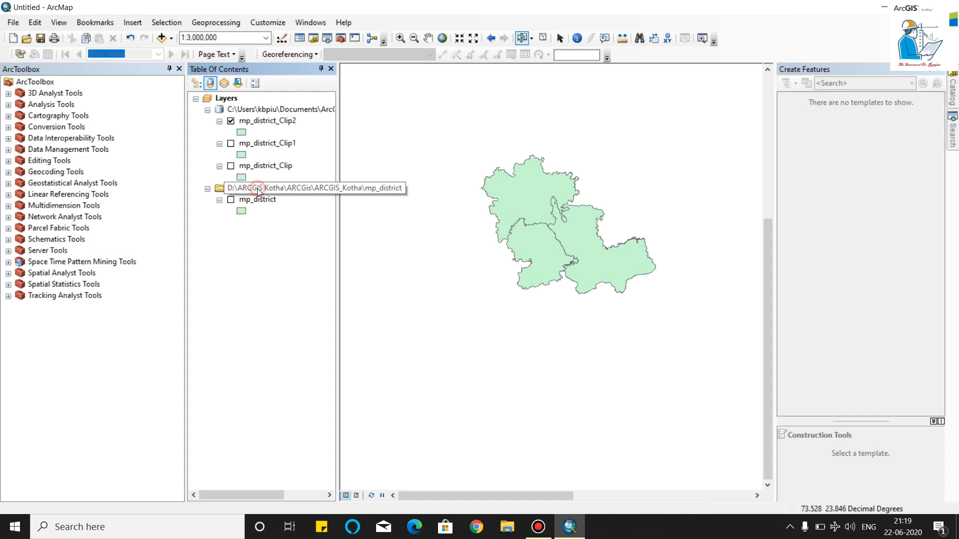
- Turn the full mp_district layer back on beneath mp_district_Clip2
{"action": "right_click", "coordinate": [257, 188]}
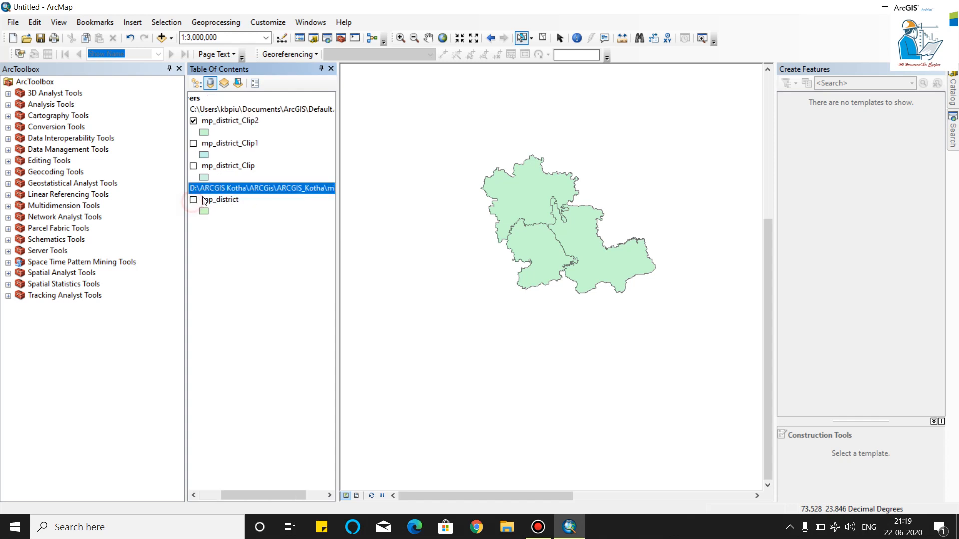
{"action": "left_click", "coordinate": [193, 200]}
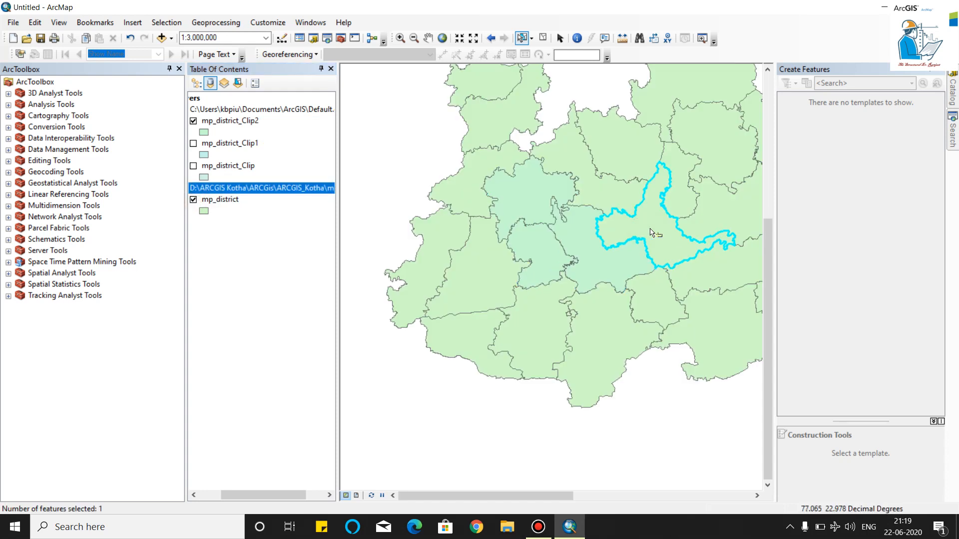
{"action": "mouse_move", "coordinate": [658, 252]}
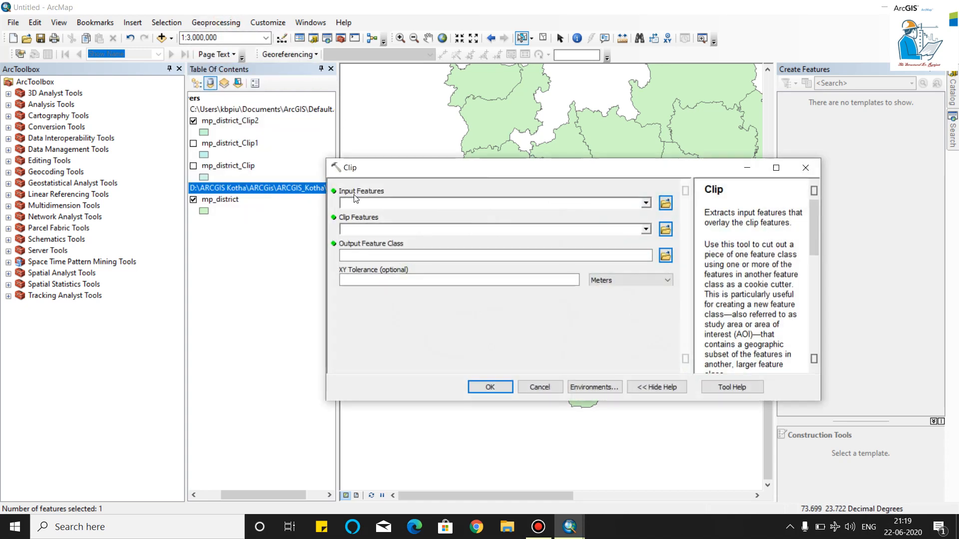
- Clip the selected eastern district from mp_district into mp_district_Clip3, hide mp_district and keep Clip2 visible
{"action": "left_click", "coordinate": [644, 202]}
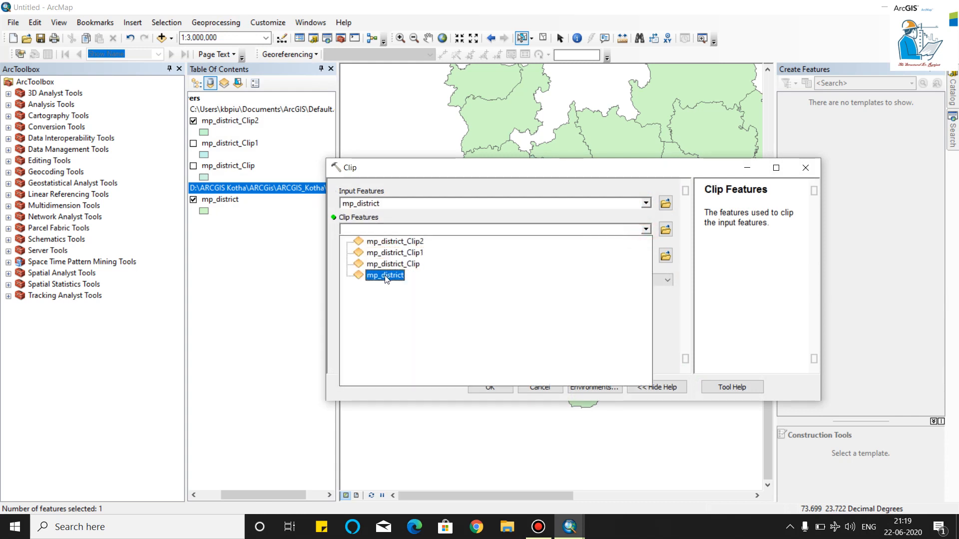
{"action": "left_click", "coordinate": [489, 387]}
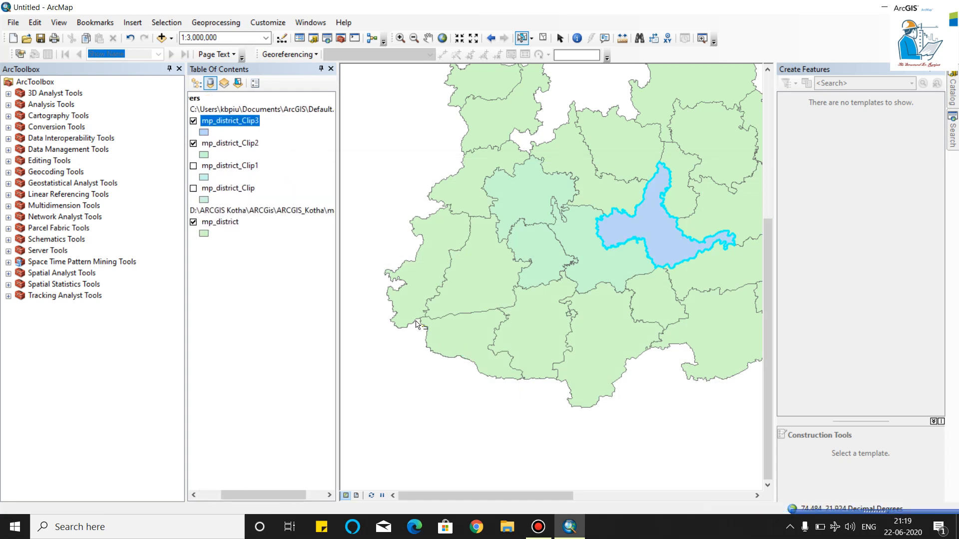
{"action": "left_click", "coordinate": [193, 221]}
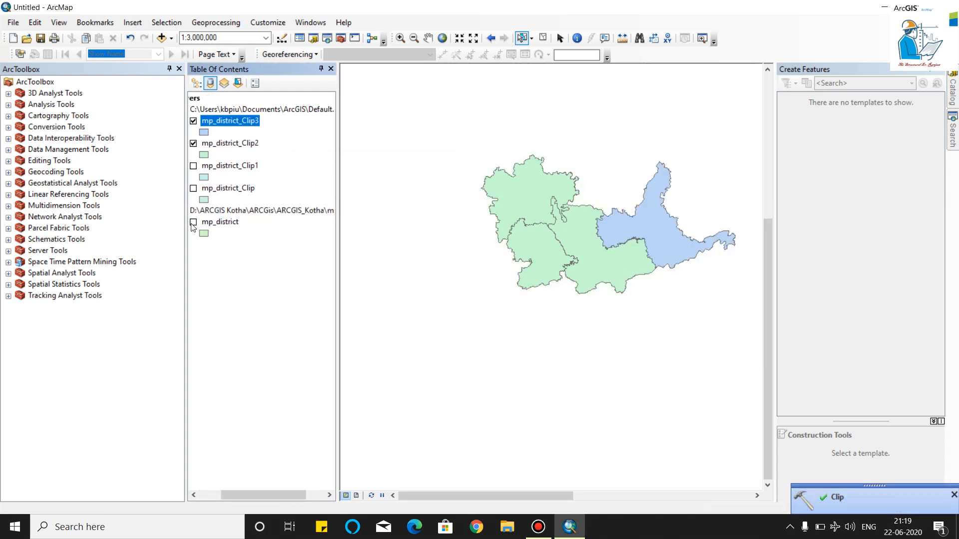
{"action": "mouse_move", "coordinate": [639, 235]}
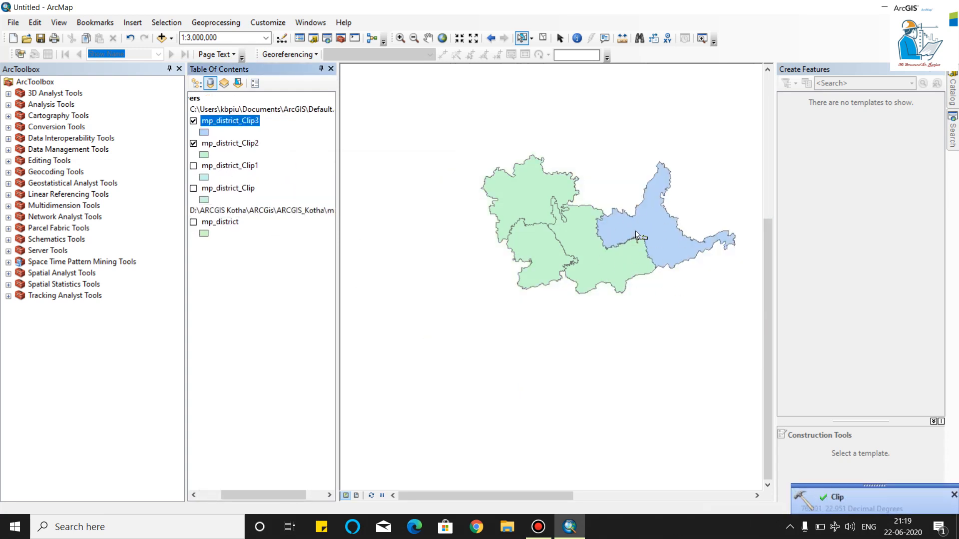
{"action": "left_click", "coordinate": [230, 143]}
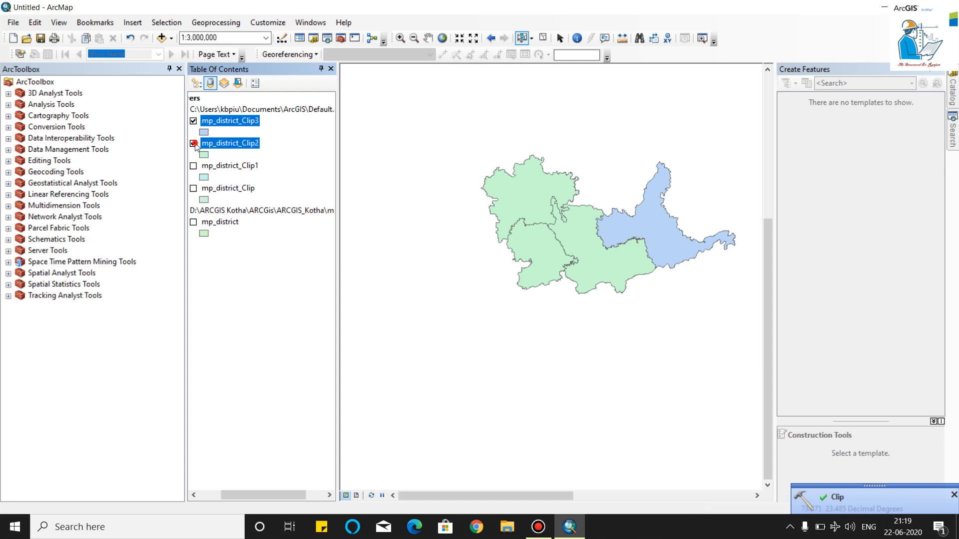
{"action": "left_click", "coordinate": [193, 143]}
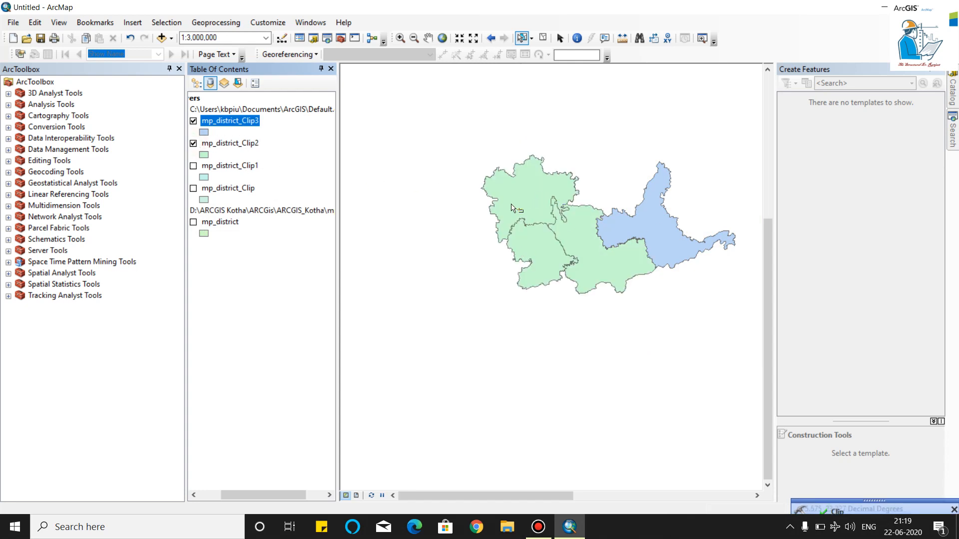
{"action": "mouse_move", "coordinate": [556, 227]}
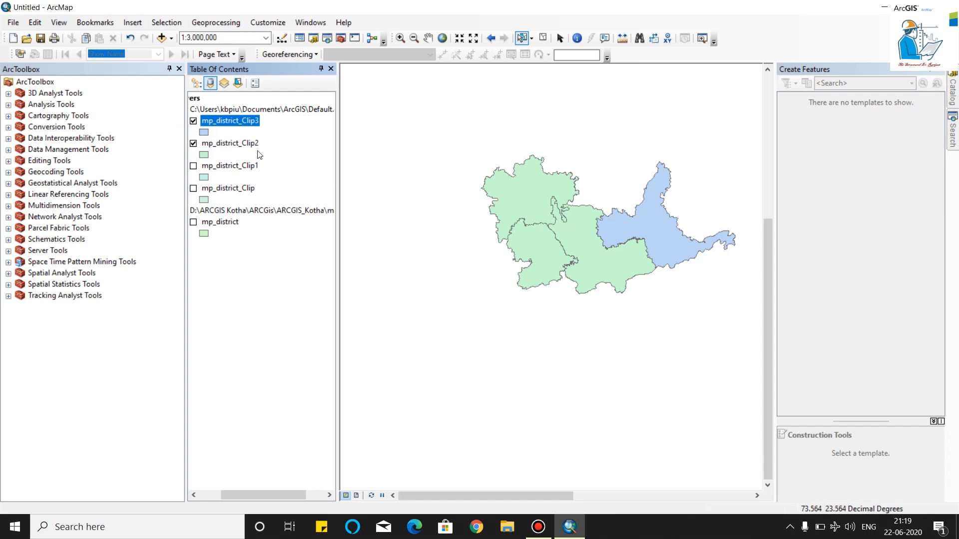
{"action": "mouse_move", "coordinate": [247, 146]}
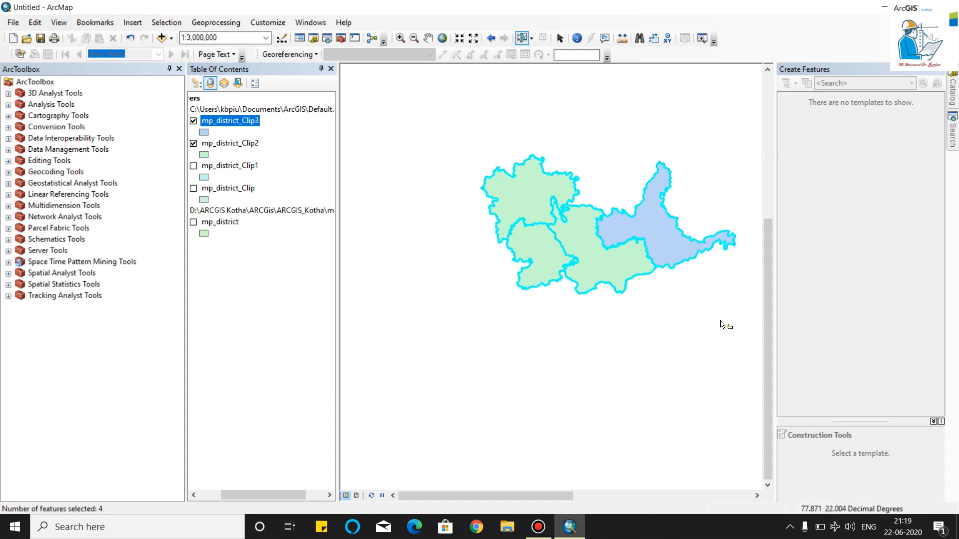
{"action": "mouse_move", "coordinate": [260, 197]}
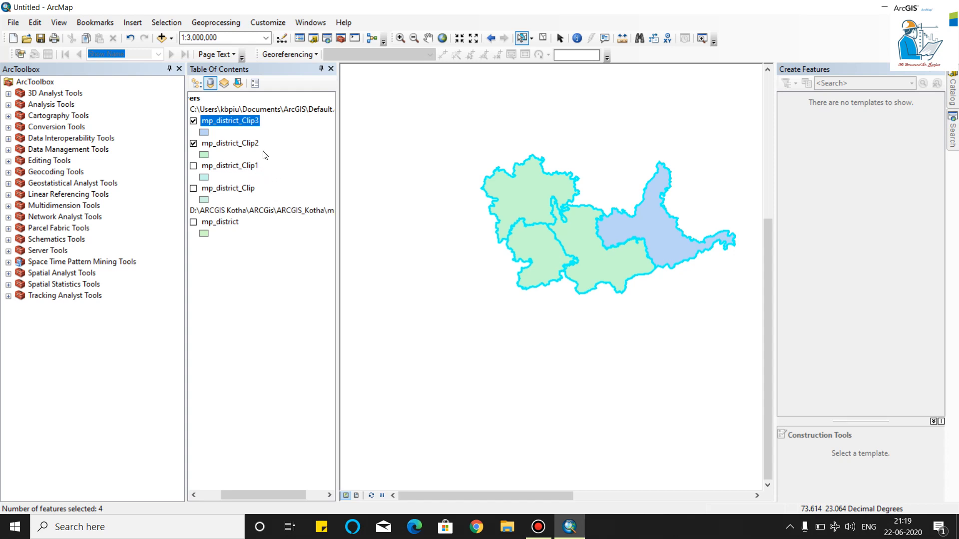
- Merge mp_district_Clip3 and mp_district_Clip2 into the new layer mp_district_Clip3_Merge
{"action": "left_click", "coordinate": [215, 22]}
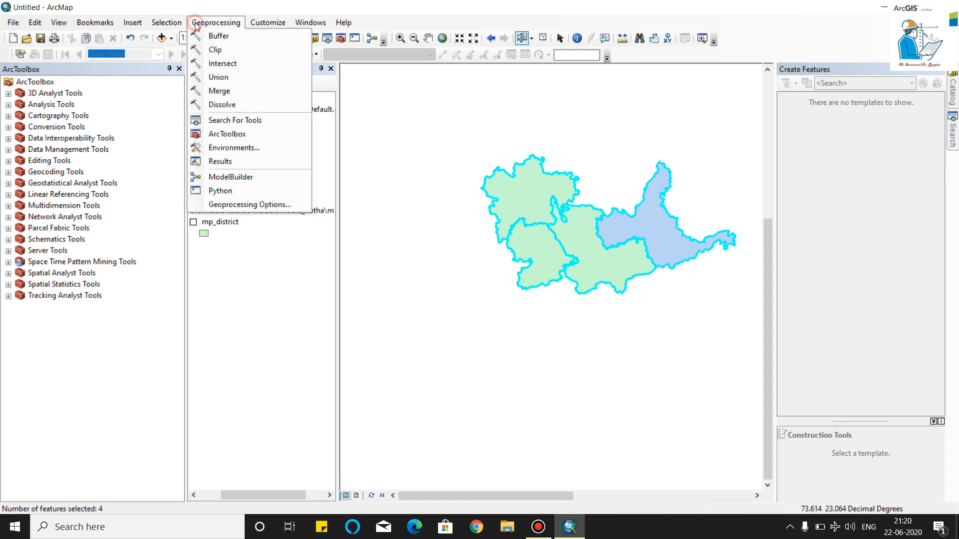
{"action": "left_click", "coordinate": [219, 91]}
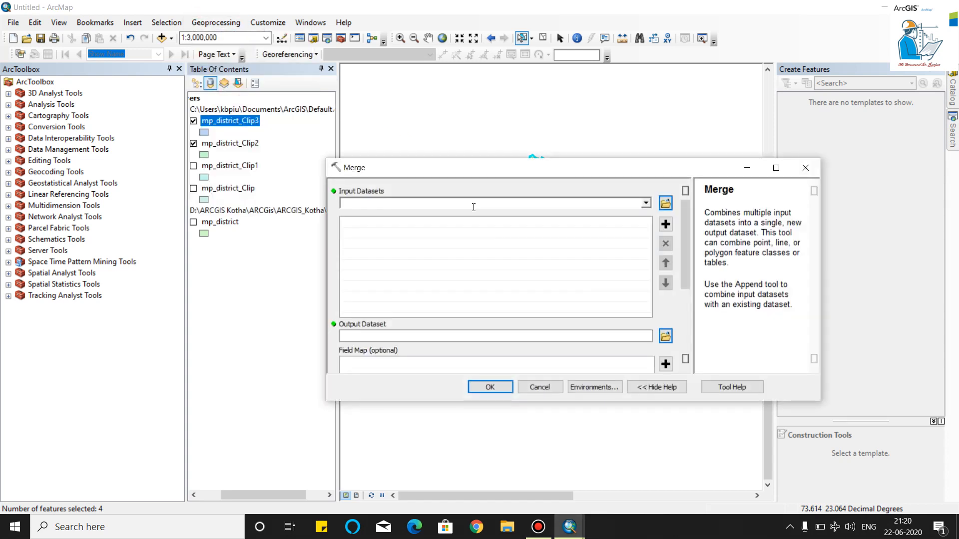
{"action": "left_click", "coordinate": [644, 202]}
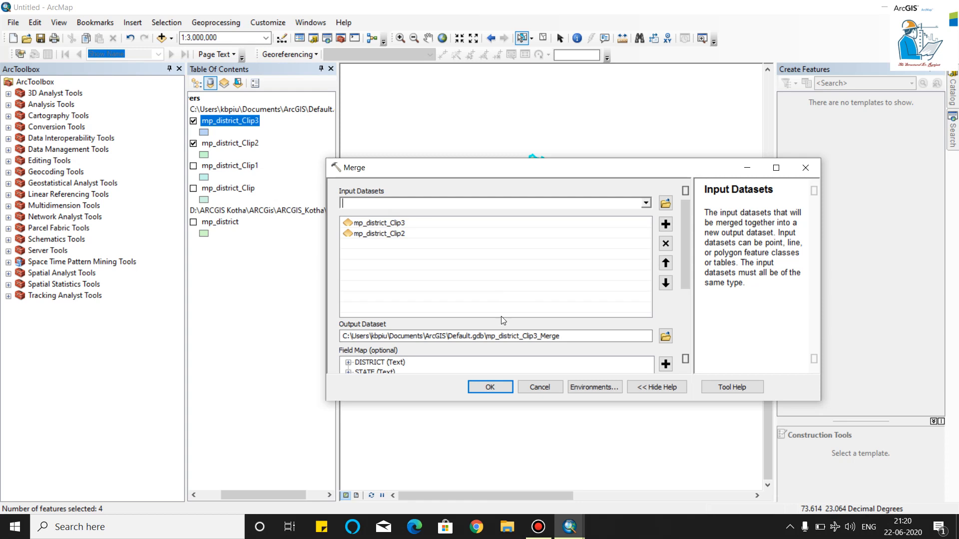
{"action": "left_click", "coordinate": [488, 387]}
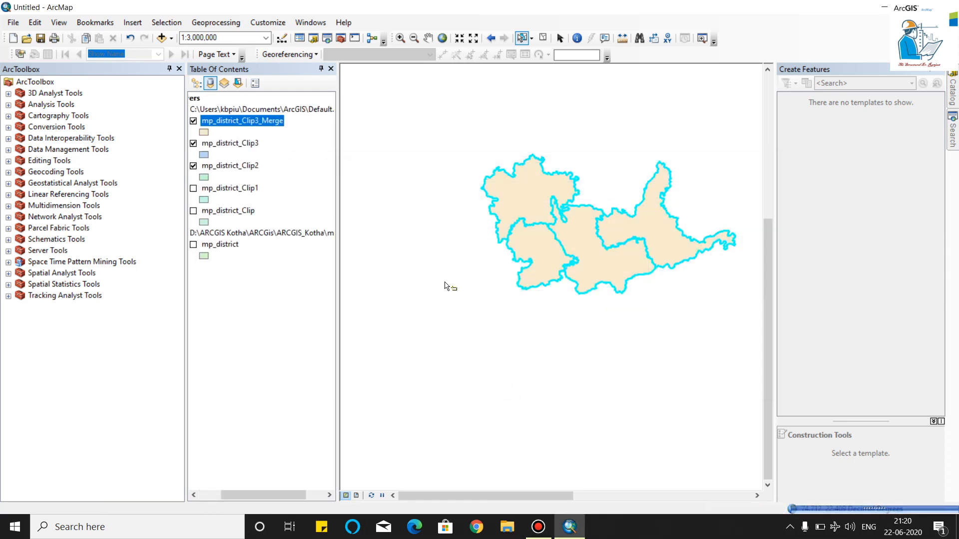
- Hide the source clip layers so mp_district_Clip3_Merge shows alone, and browse the Geoprocessing menu
{"action": "left_click", "coordinate": [192, 143]}
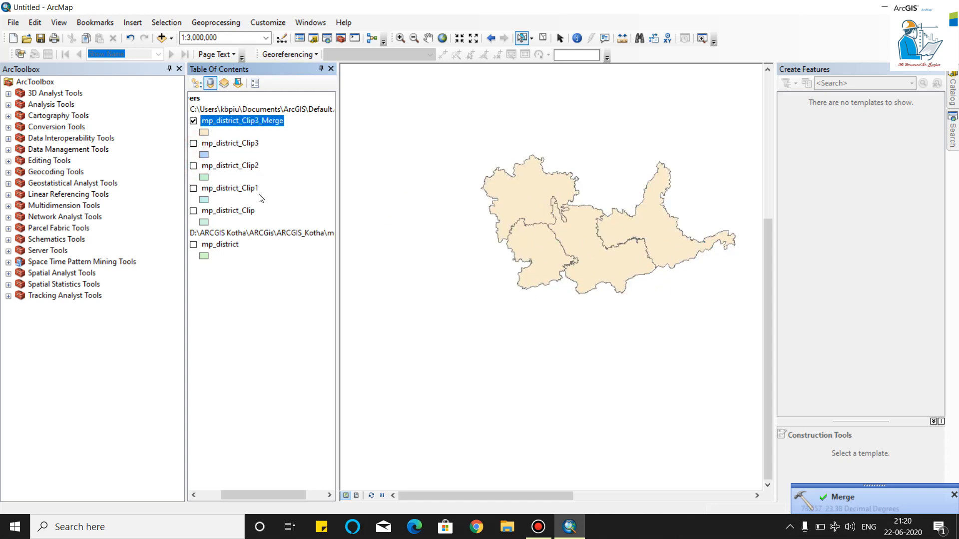
{"action": "mouse_move", "coordinate": [219, 131]}
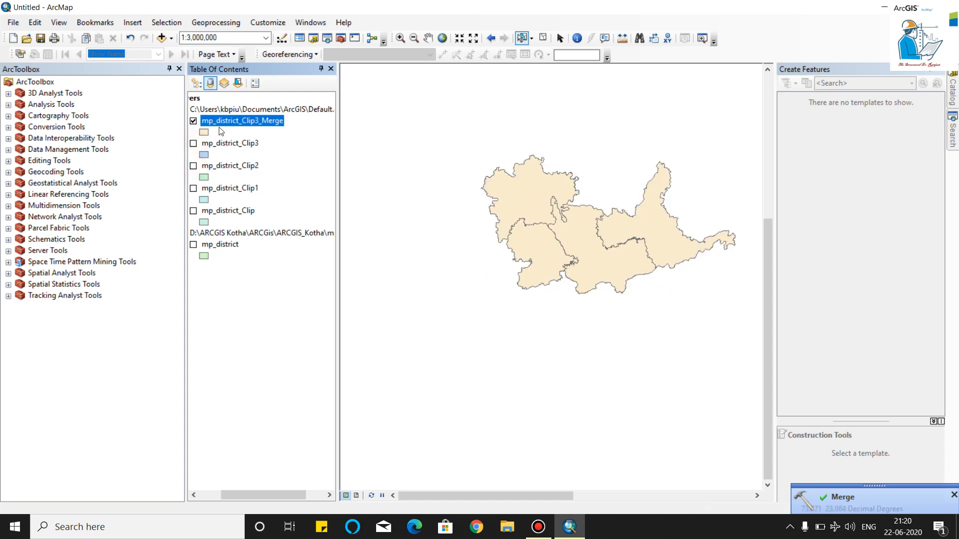
{"action": "left_click", "coordinate": [216, 23]}
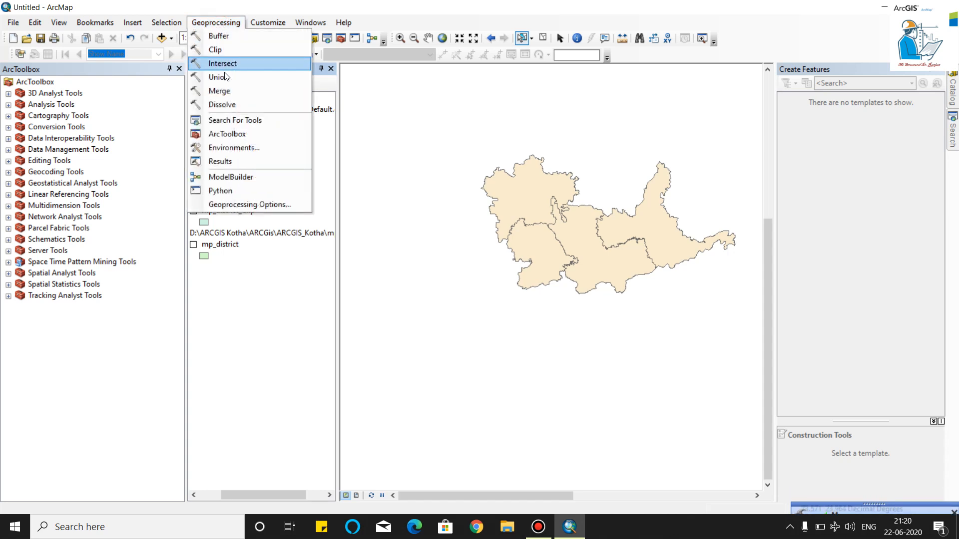
{"action": "mouse_move", "coordinate": [221, 64]}
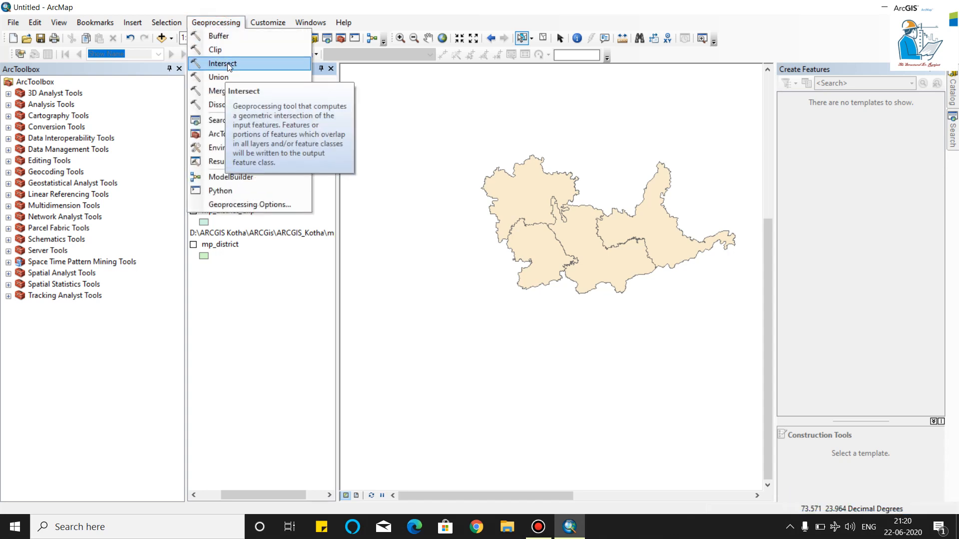
{"action": "mouse_move", "coordinate": [241, 65]}
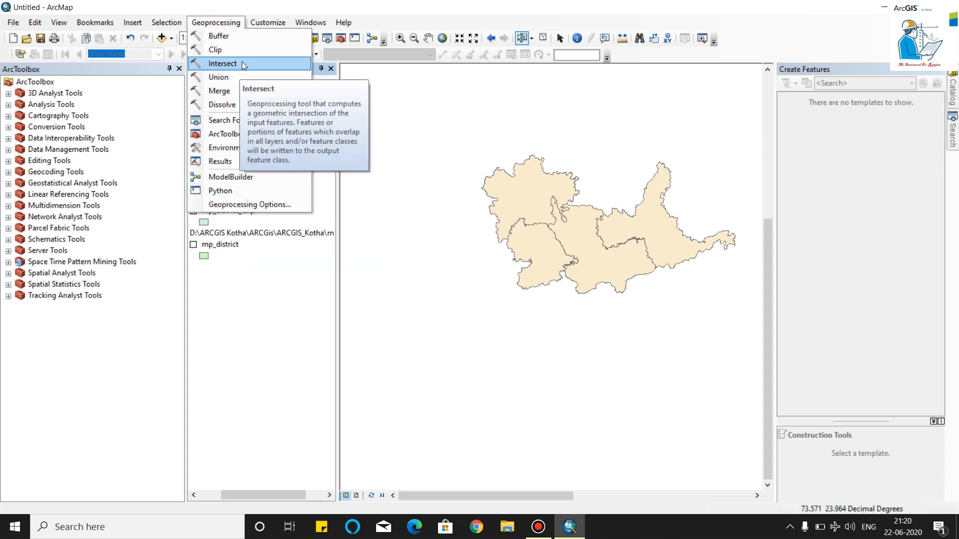